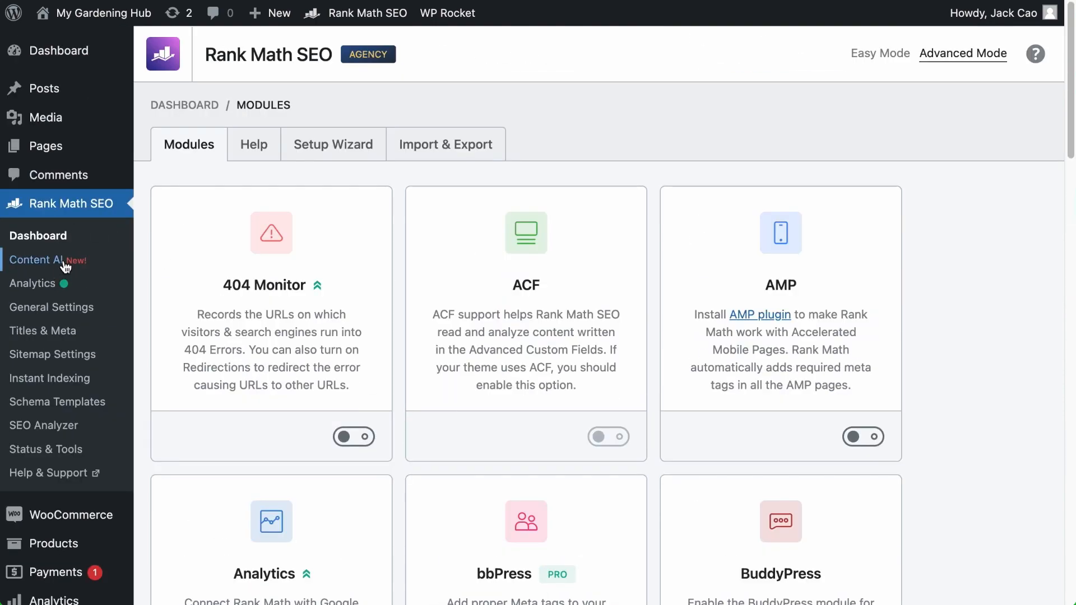
mouse_move(38, 259)
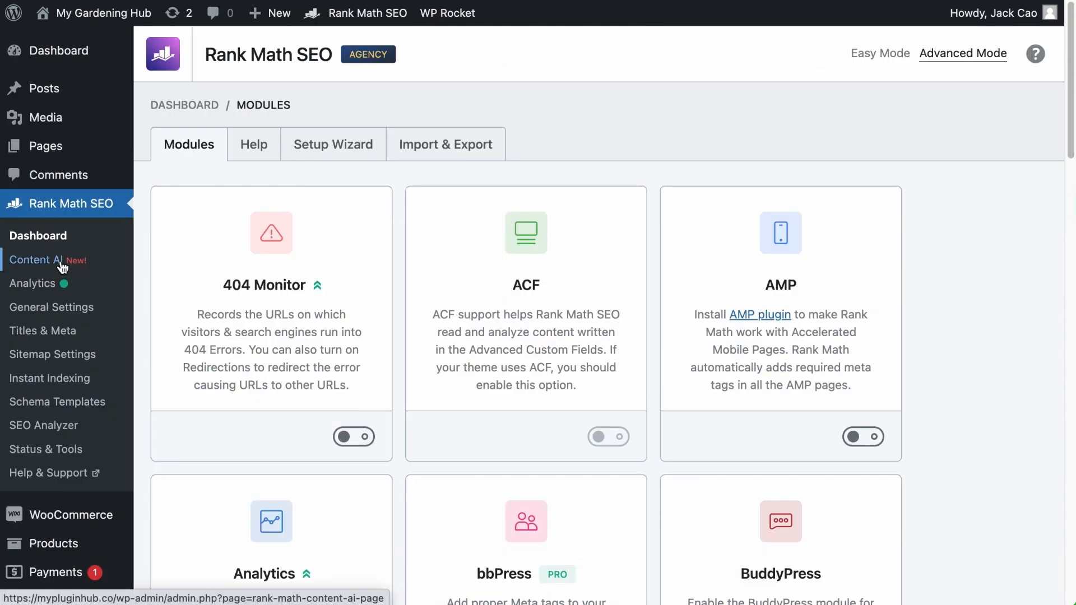
Step: Filter Content AI tools to Marketing & Sales, then show Marketing AI Tools beside the editor
click(37, 260)
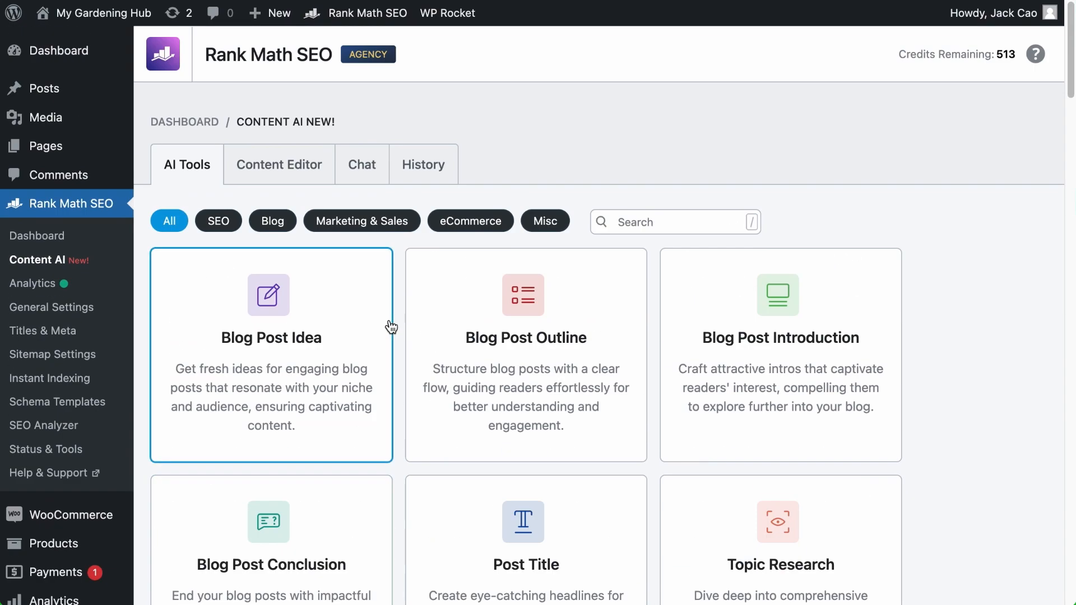
click(362, 220)
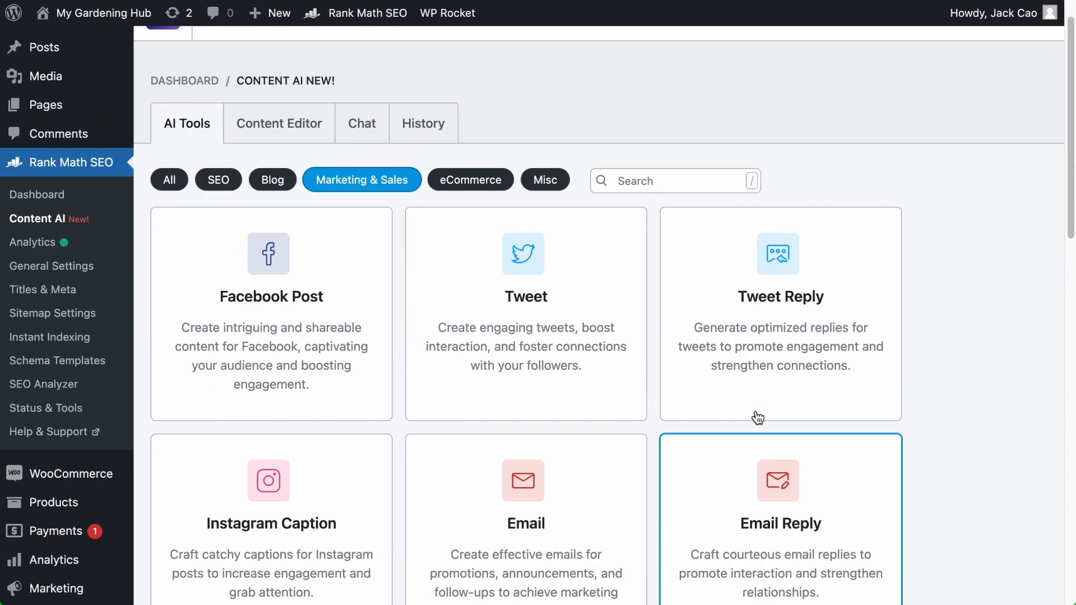
click(280, 123)
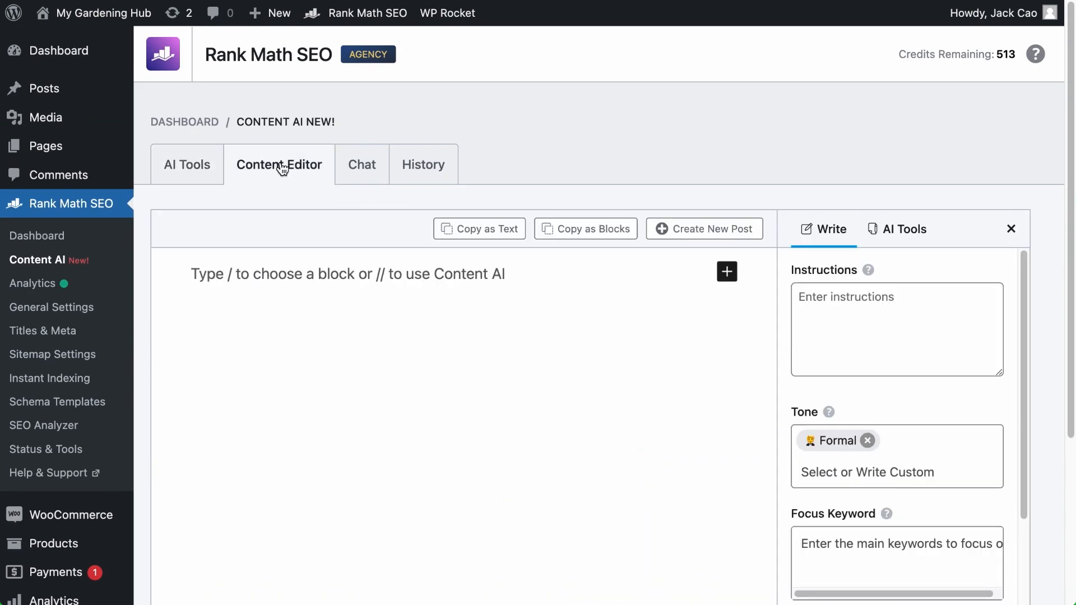
click(903, 230)
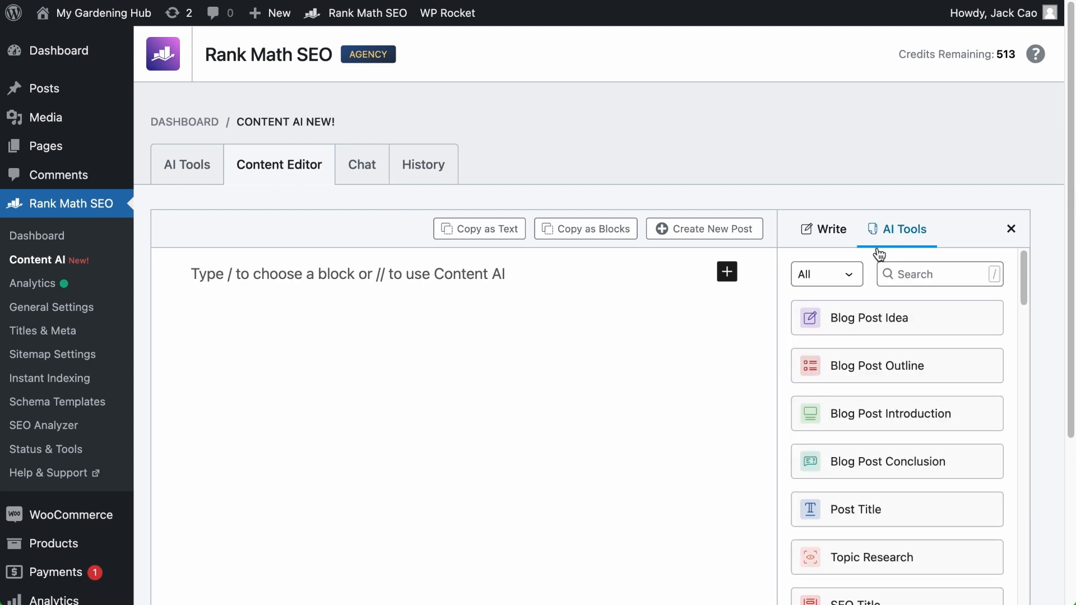
click(826, 274)
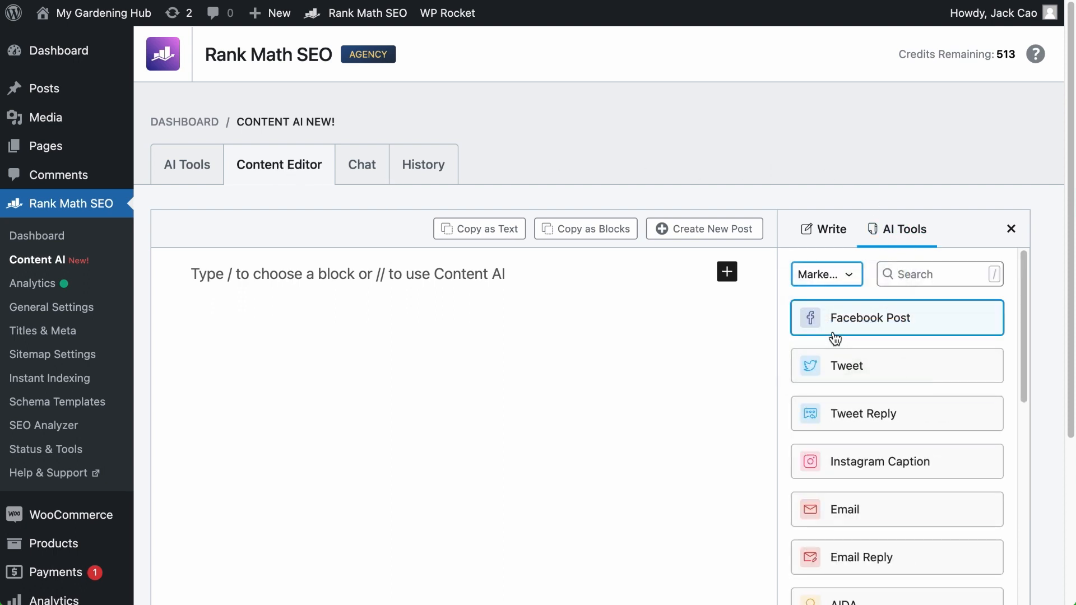
scroll(down, 3)
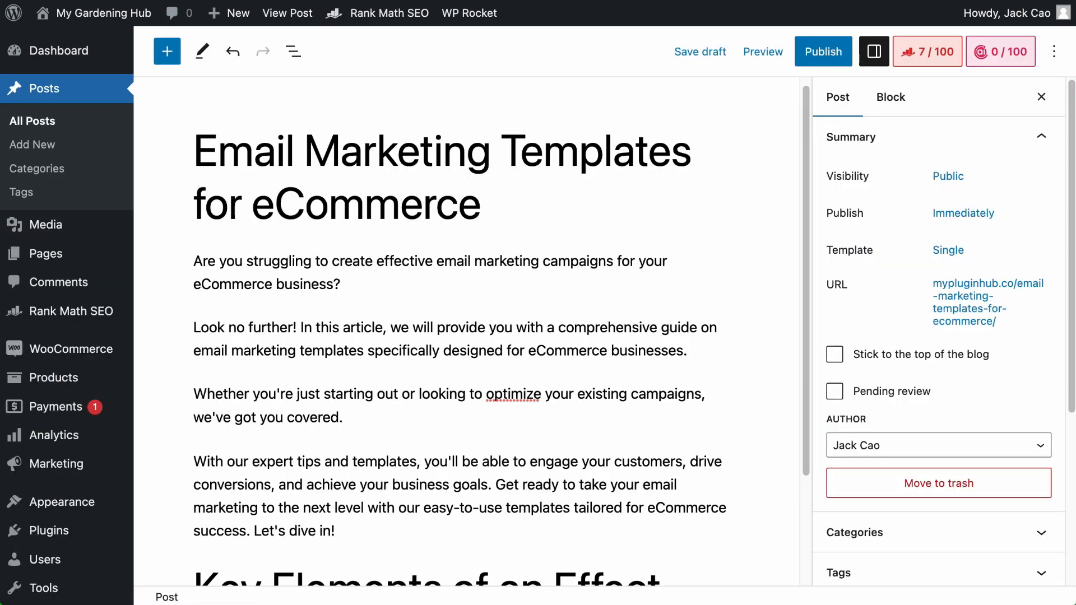
mouse_move(1000, 51)
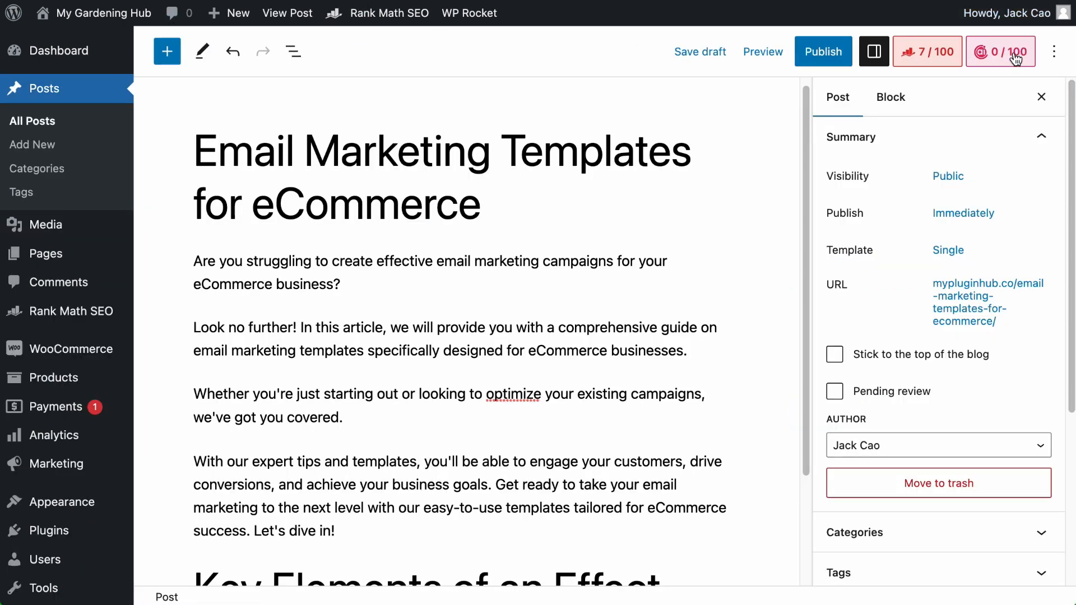
mouse_move(1000, 52)
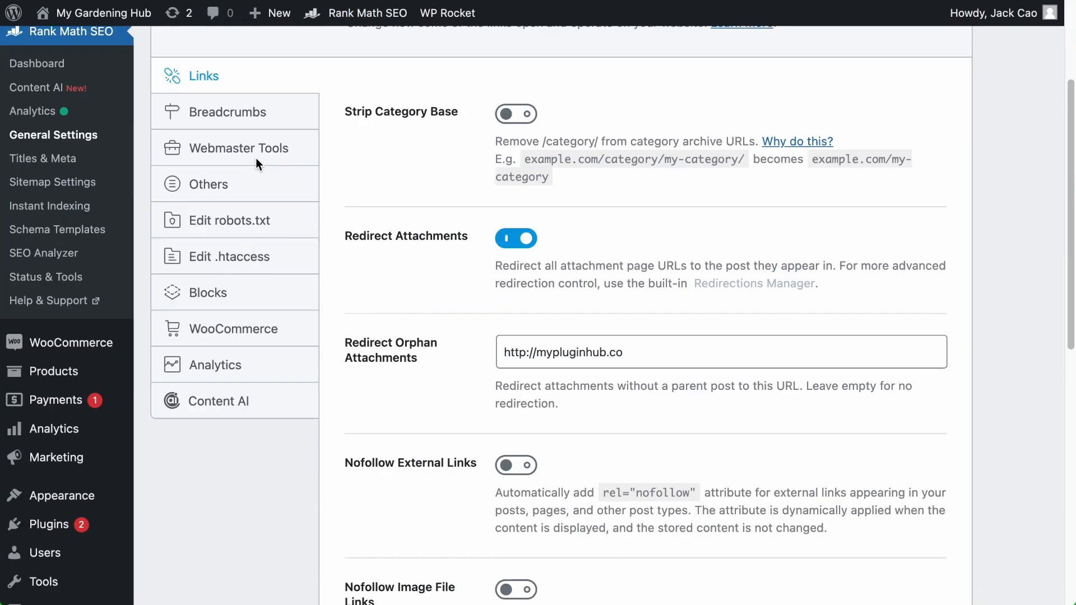
Step: Open the Content AI settings tab and scroll through its options
click(221, 401)
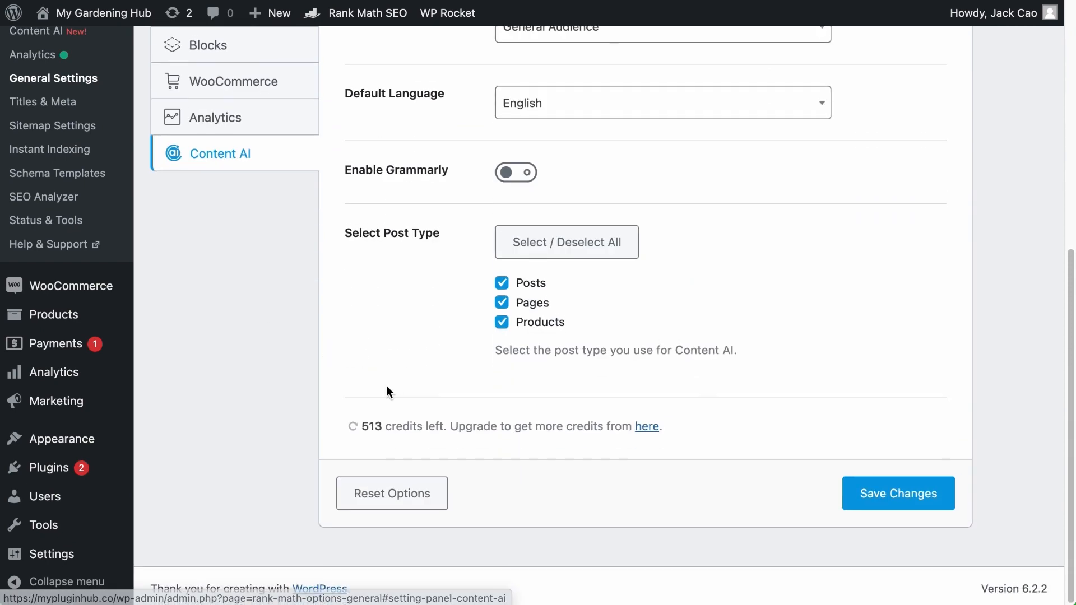
scroll(down, 3)
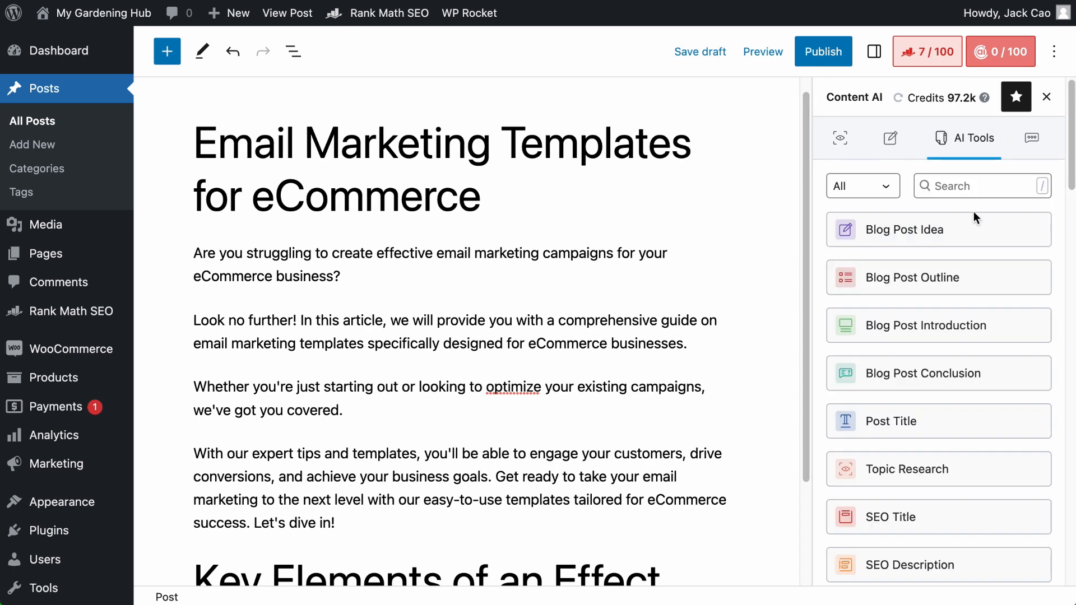
Step: Scroll down the marketing AI tools list to find Email Reply
scroll(down, 3)
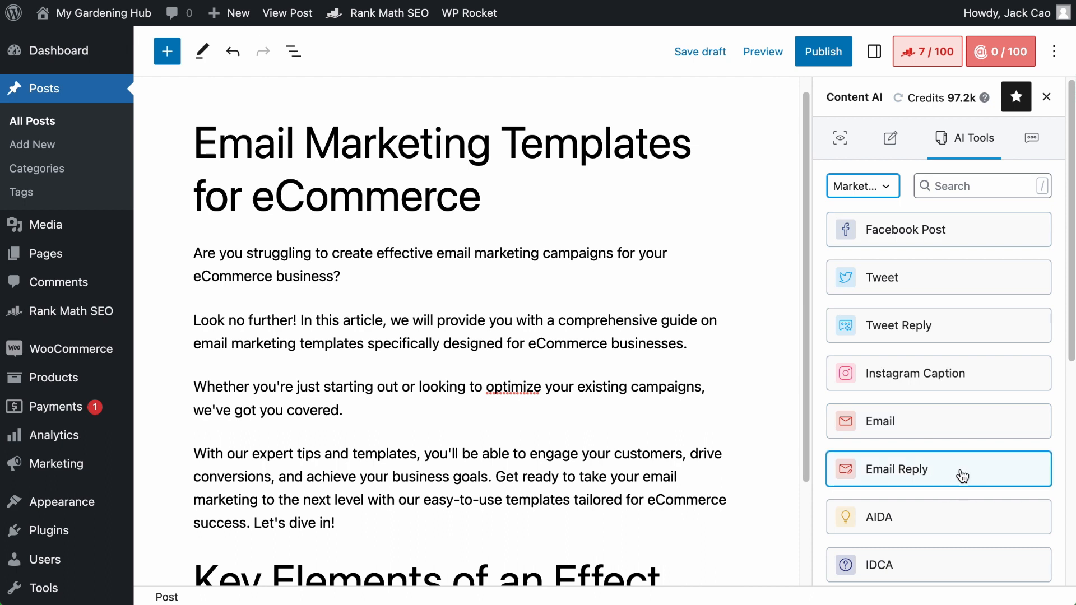
mouse_move(293, 382)
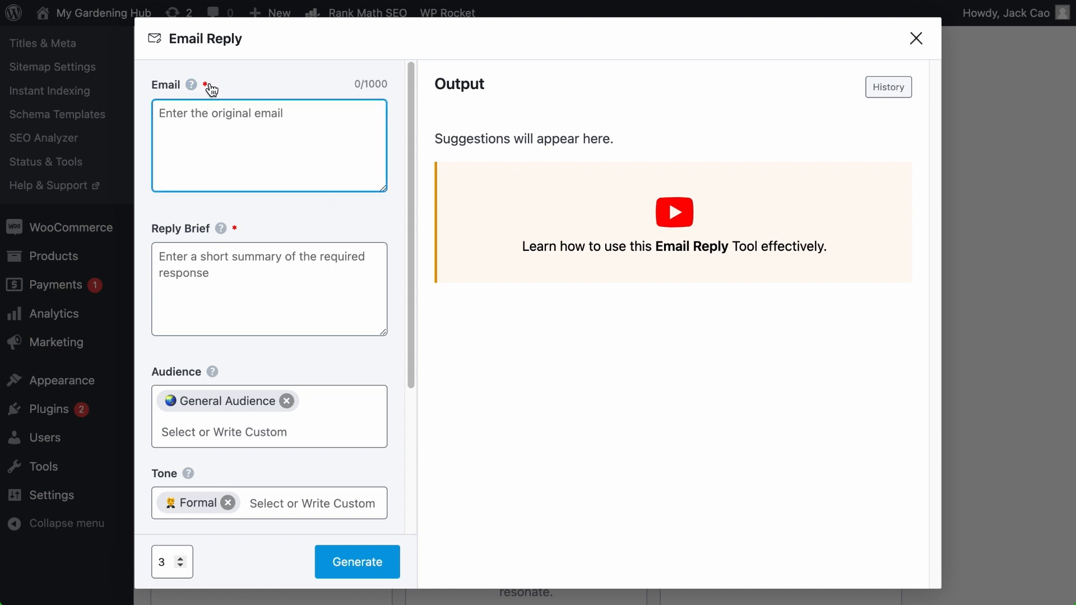
Step: Review the pasted poor-service complaint in the Email field, highlighting and clearing paragraphs
scroll(down, 3)
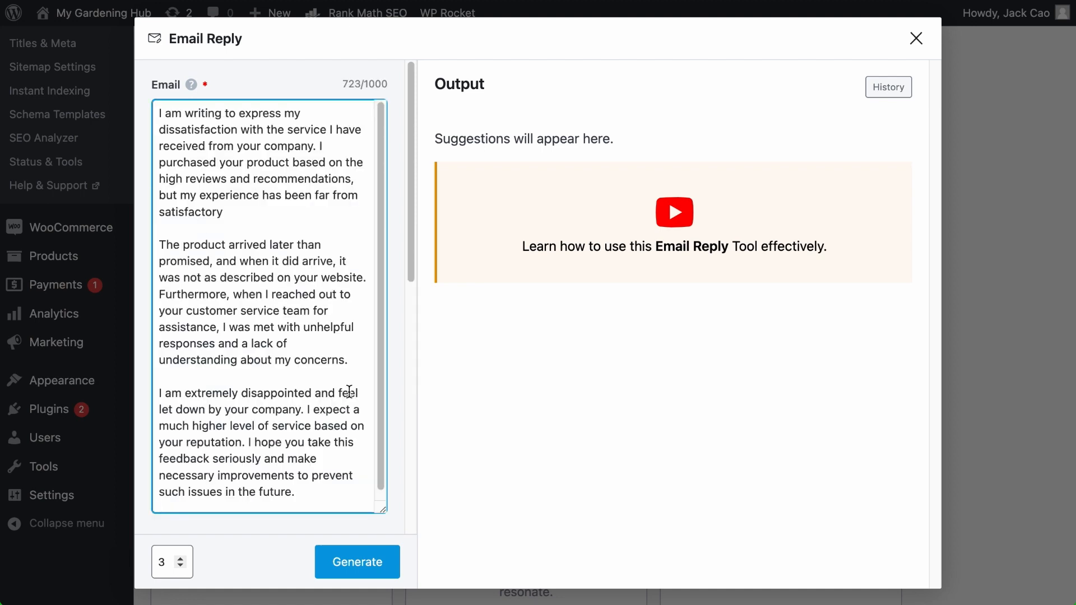
drag(160, 113, 225, 212)
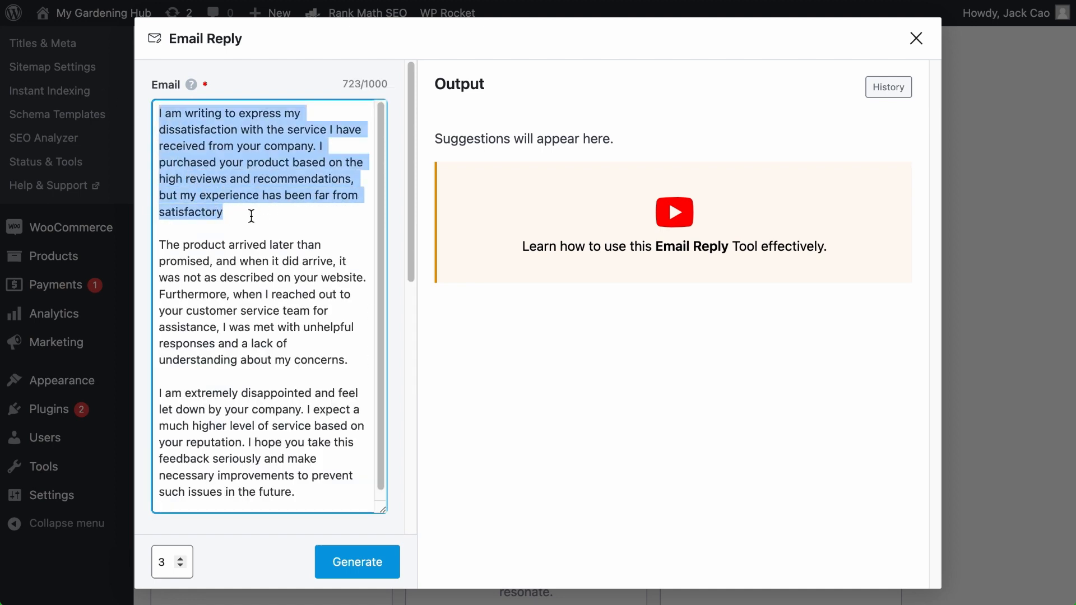
click(214, 262)
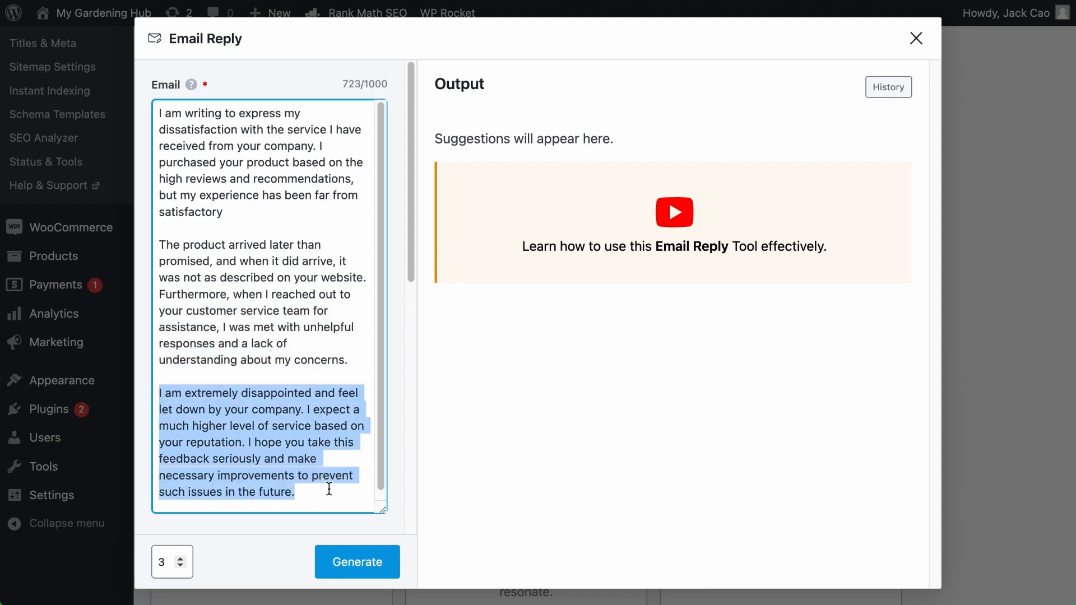
click(336, 129)
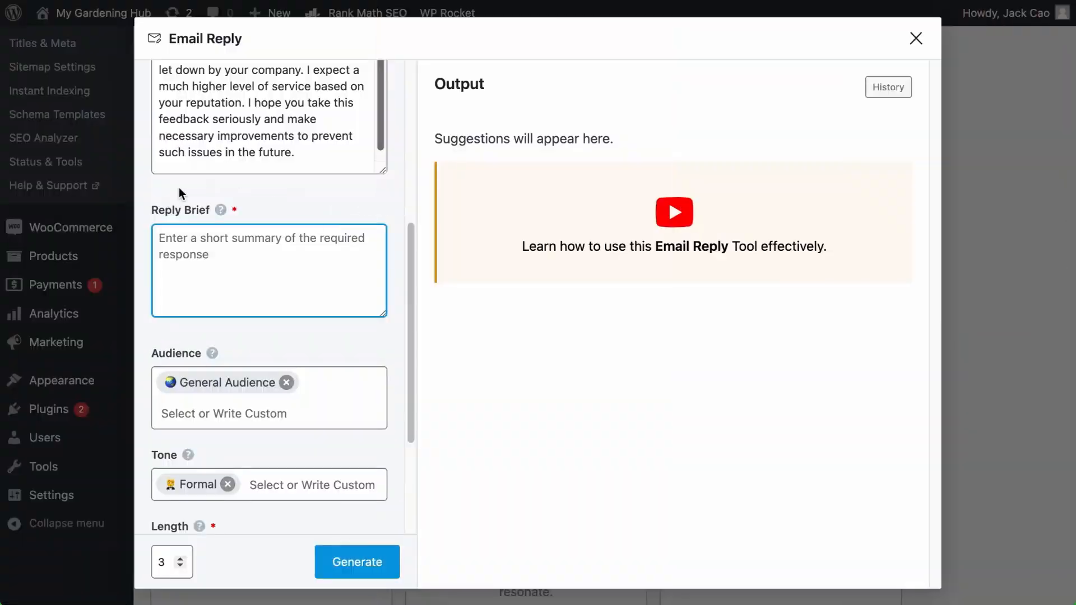
Step: Write a brief apologizing for the unsatisfactory experience and acknowledging feedback, then generate
click(268, 270)
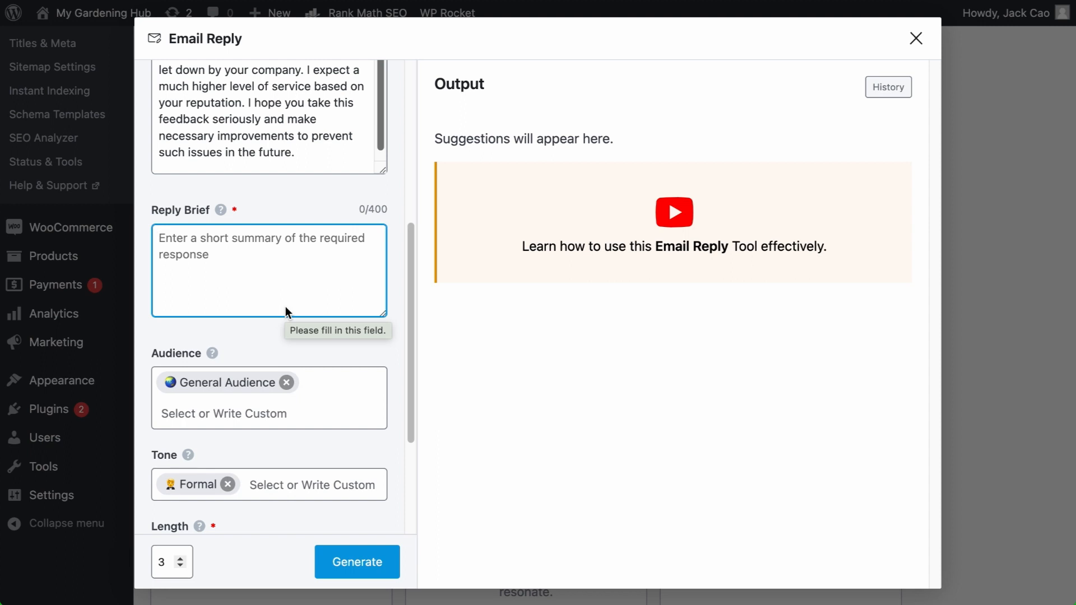
text(- Purpose of the Email)
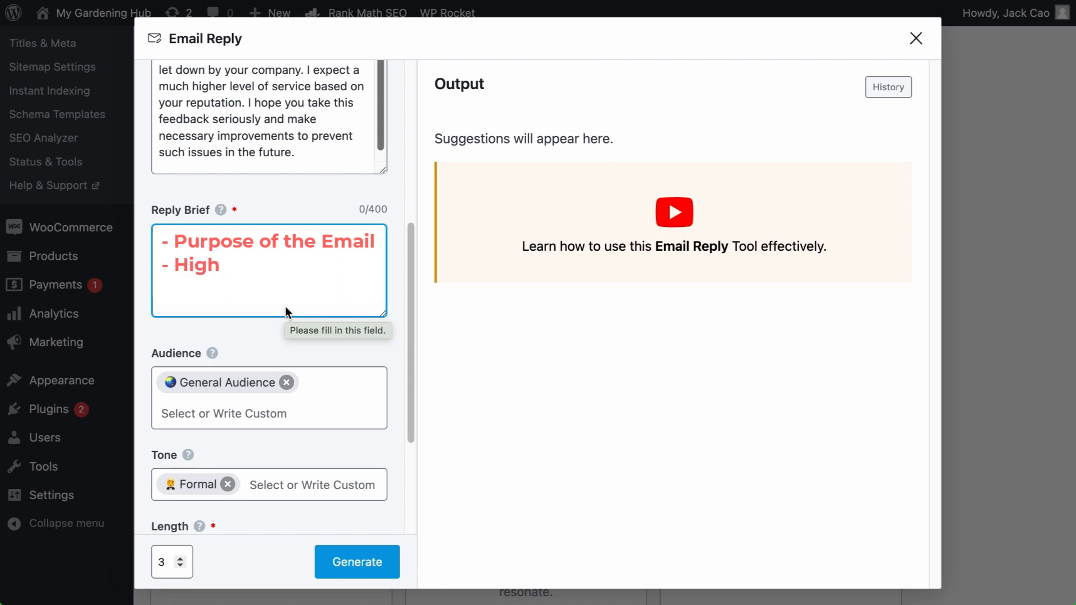
click(268, 270)
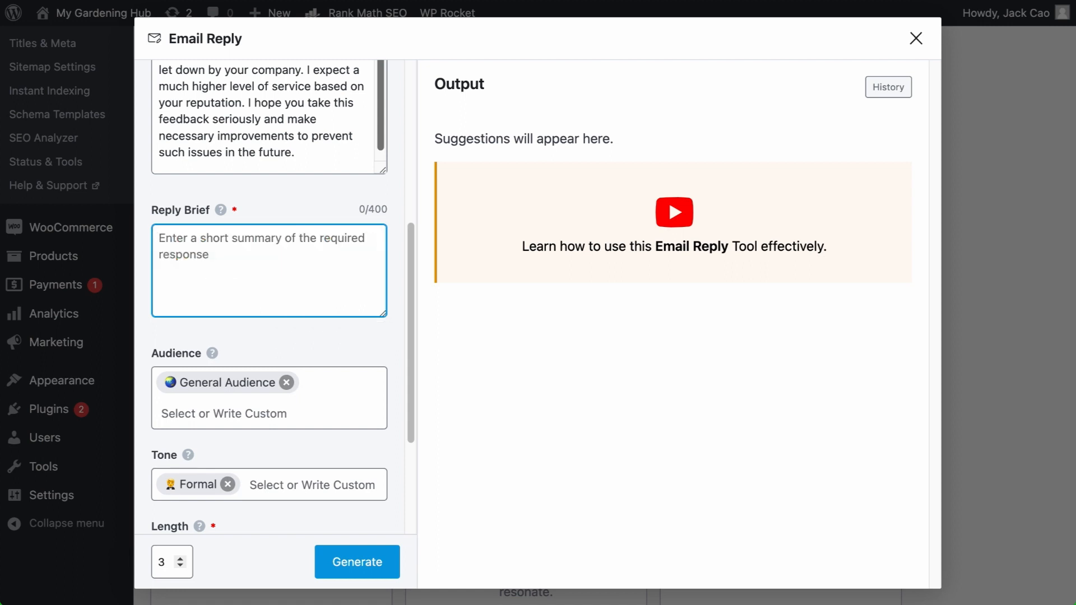
text(This email reply aims to apologize for)
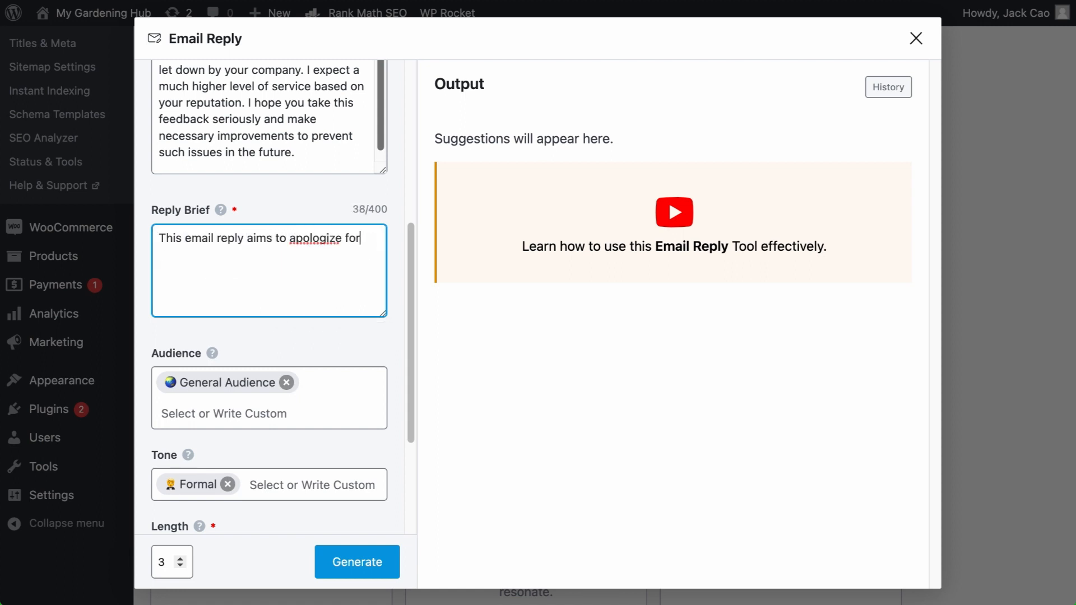
text(the unsatisfactory experience, ack)
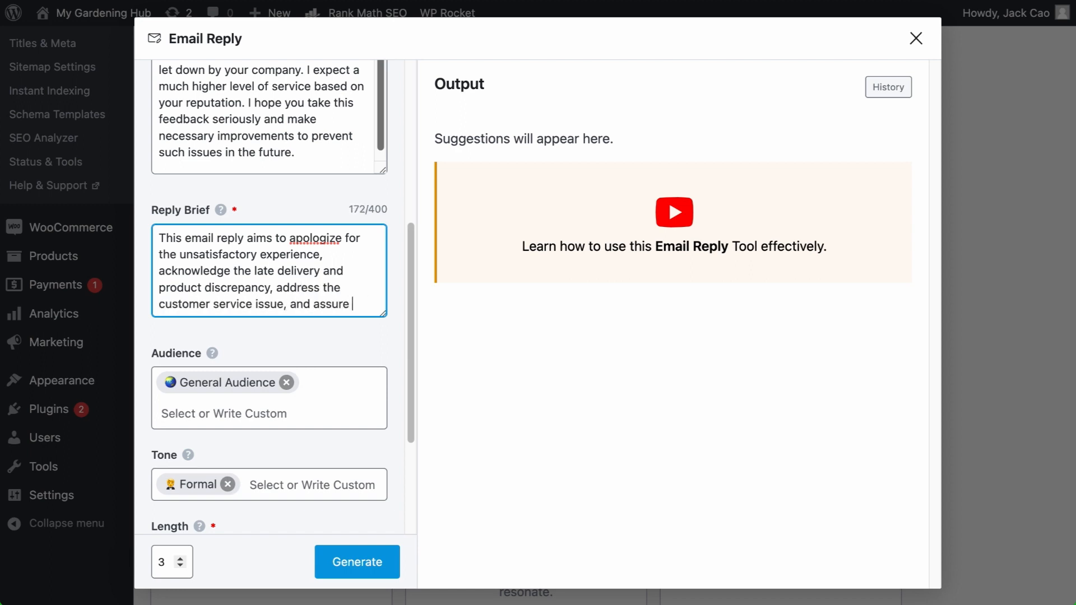
text(that the customer feedback is taken seriously and improvements will be made.)
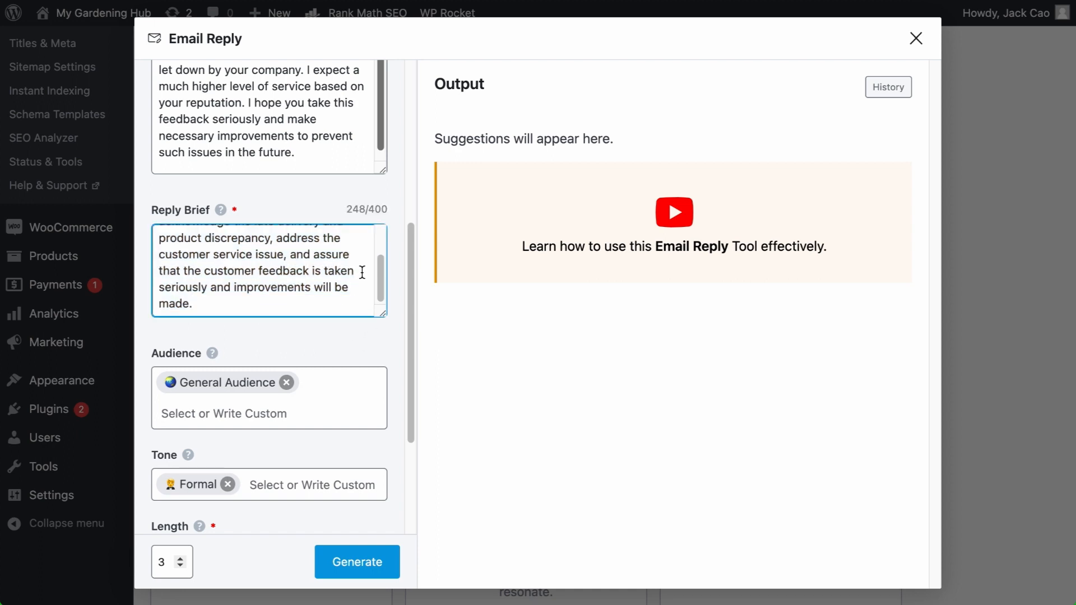
click(357, 561)
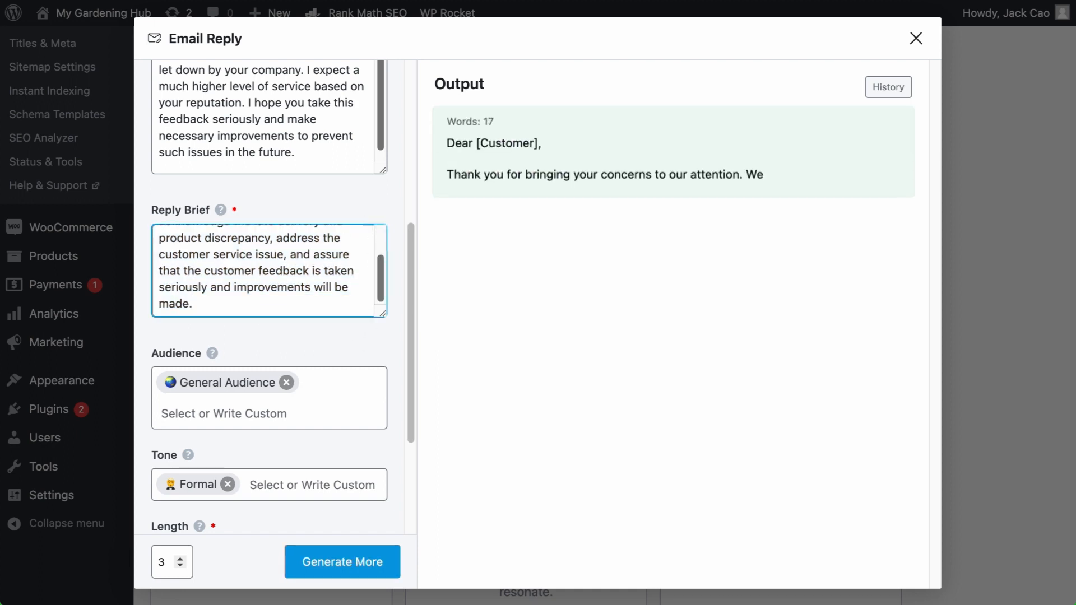
click(341, 562)
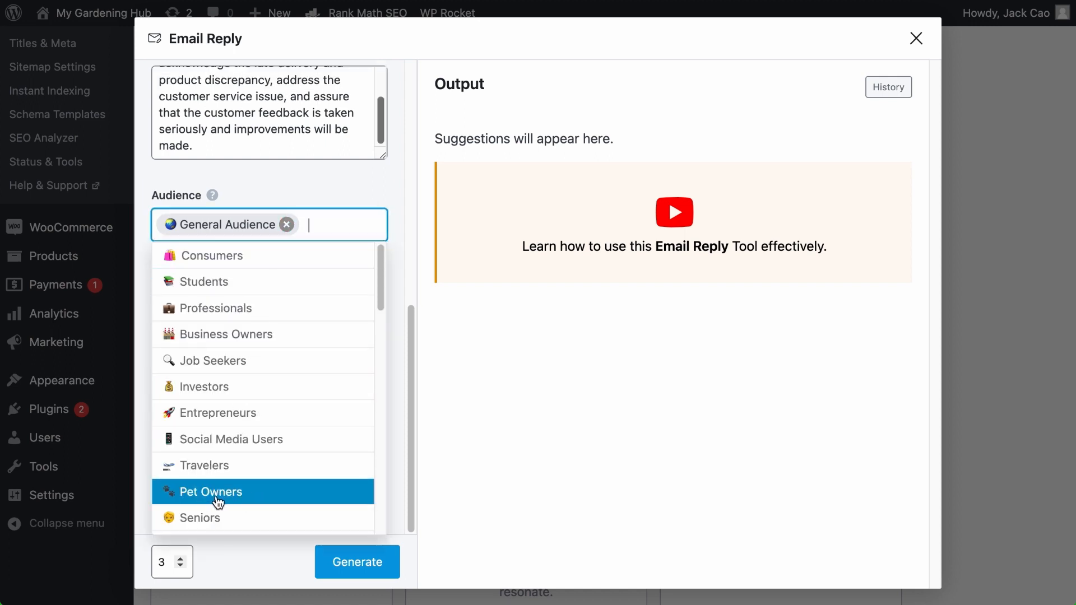
Step: Add Pet Owners, Retirees and a custom 'dissatisfied customer' to the Audience
click(210, 492)
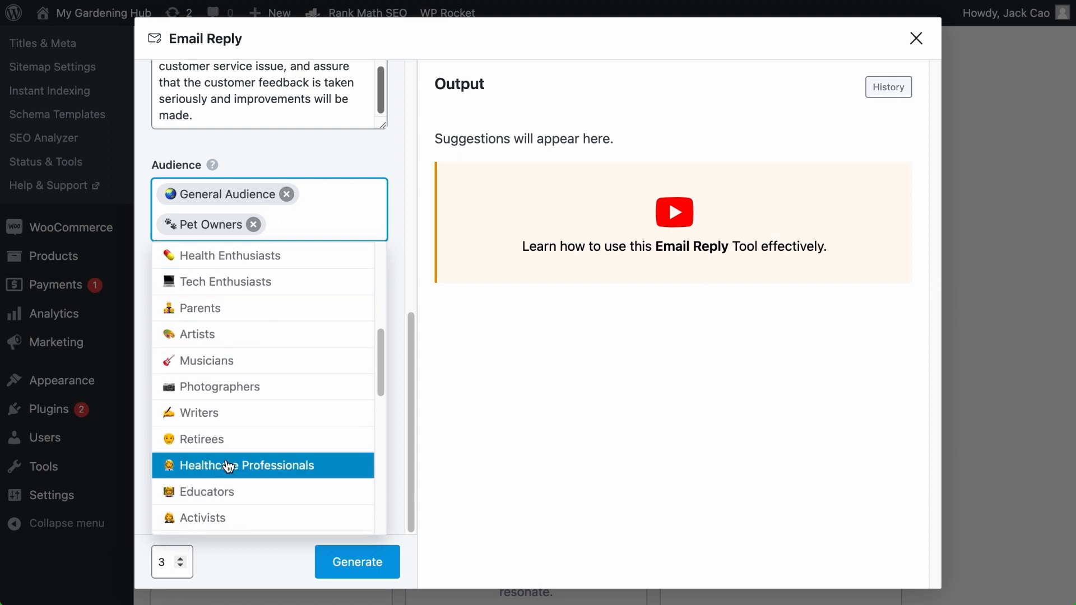
click(201, 439)
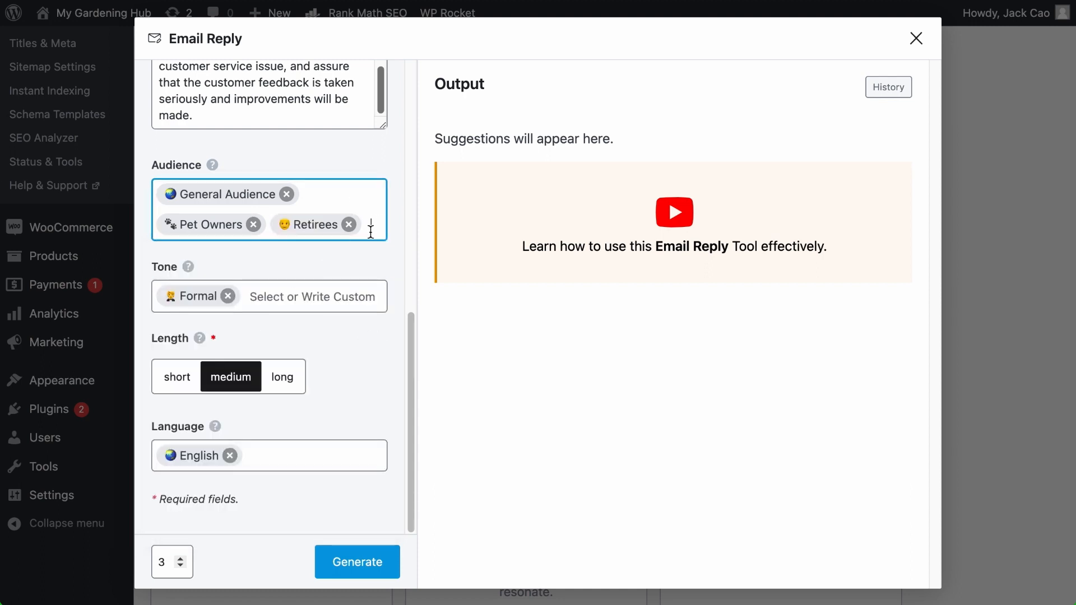
text(dissatisfied customer)
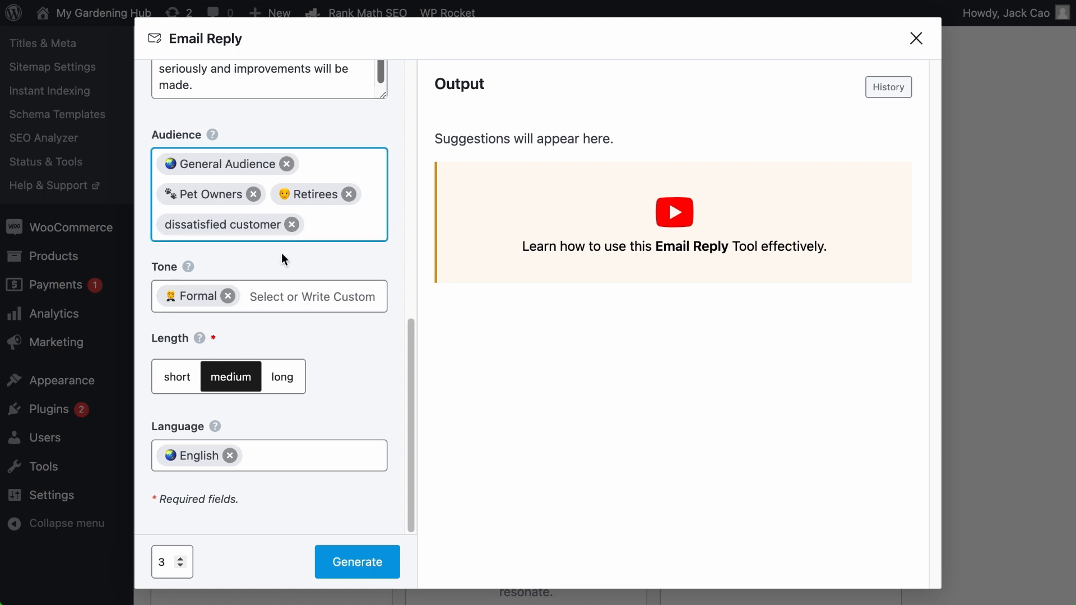
click(336, 225)
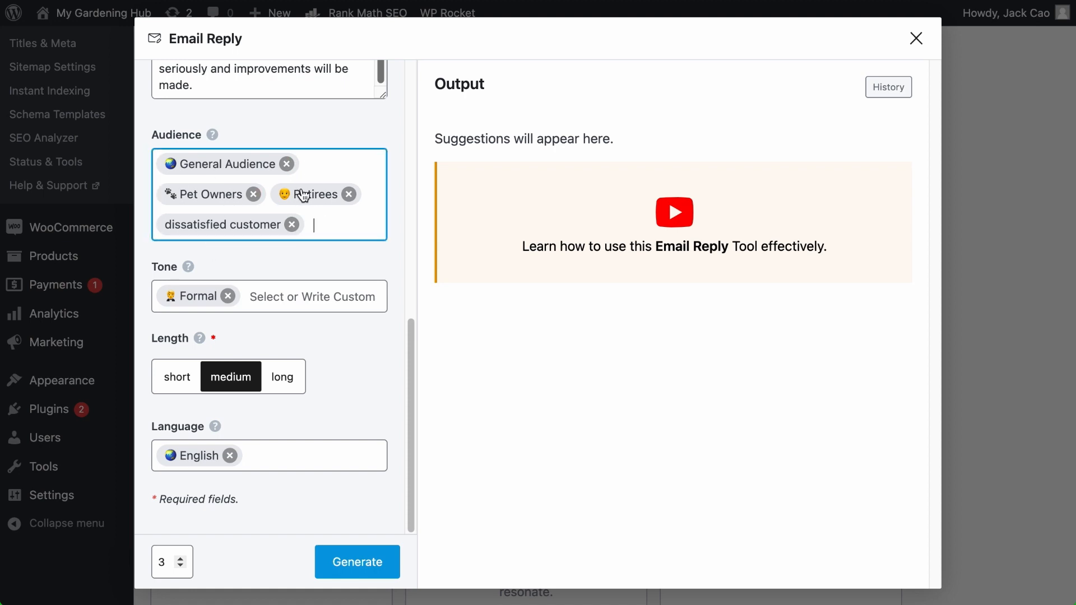
mouse_move(235, 232)
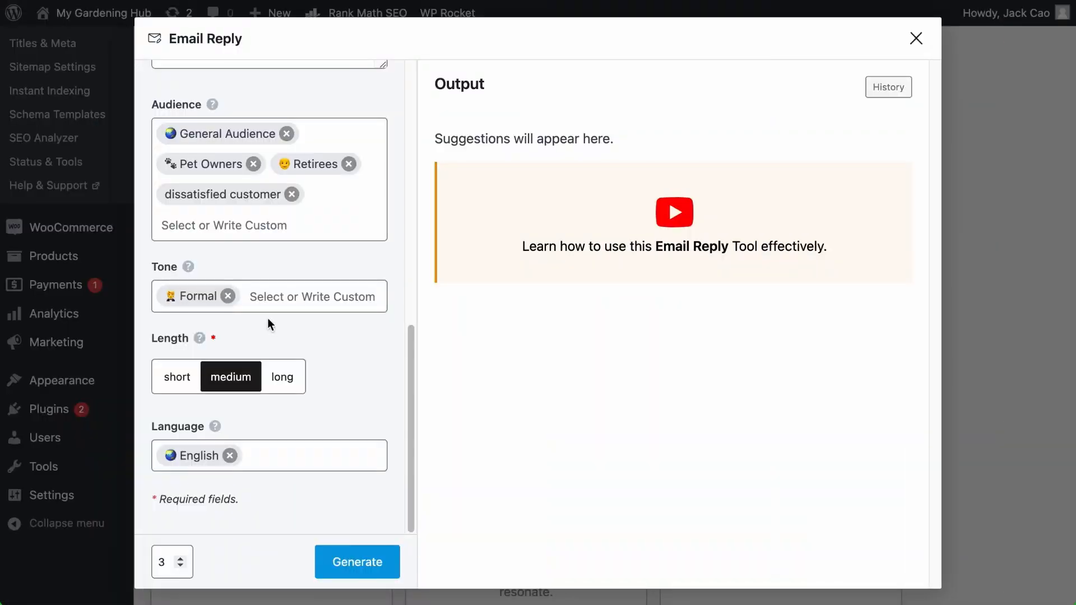
Step: Set the reply Tone to Conversational, Formal and a custom 'Respectful' tone
click(312, 297)
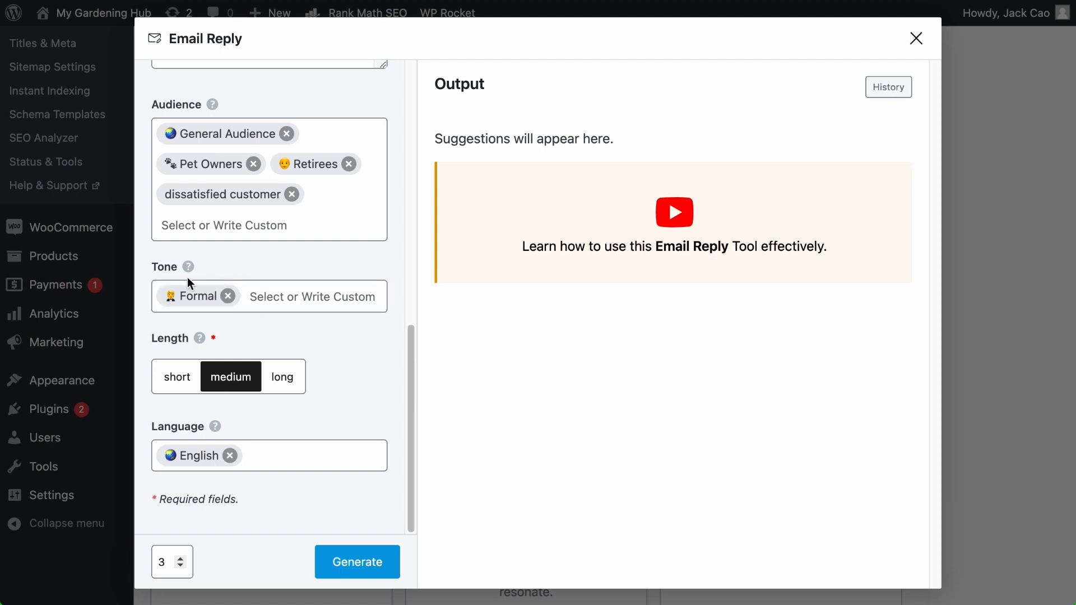
mouse_move(218, 285)
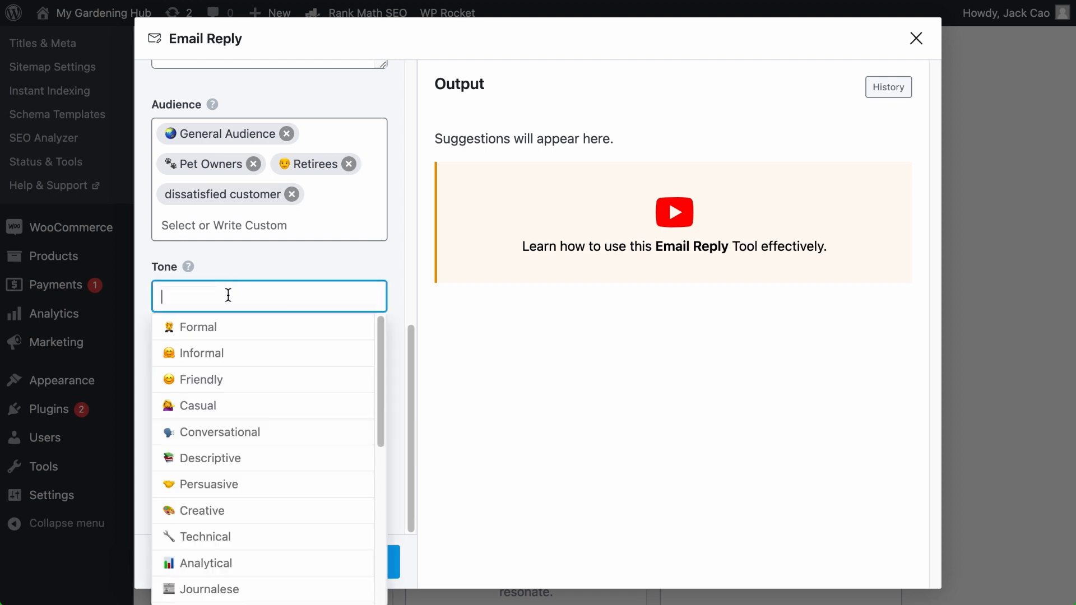
click(220, 432)
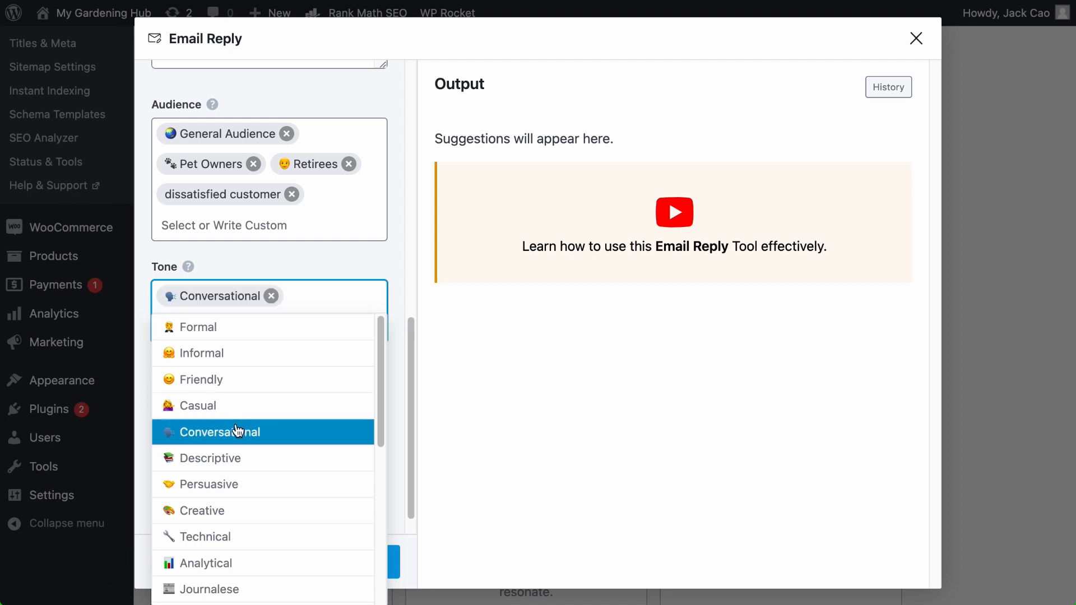
click(198, 327)
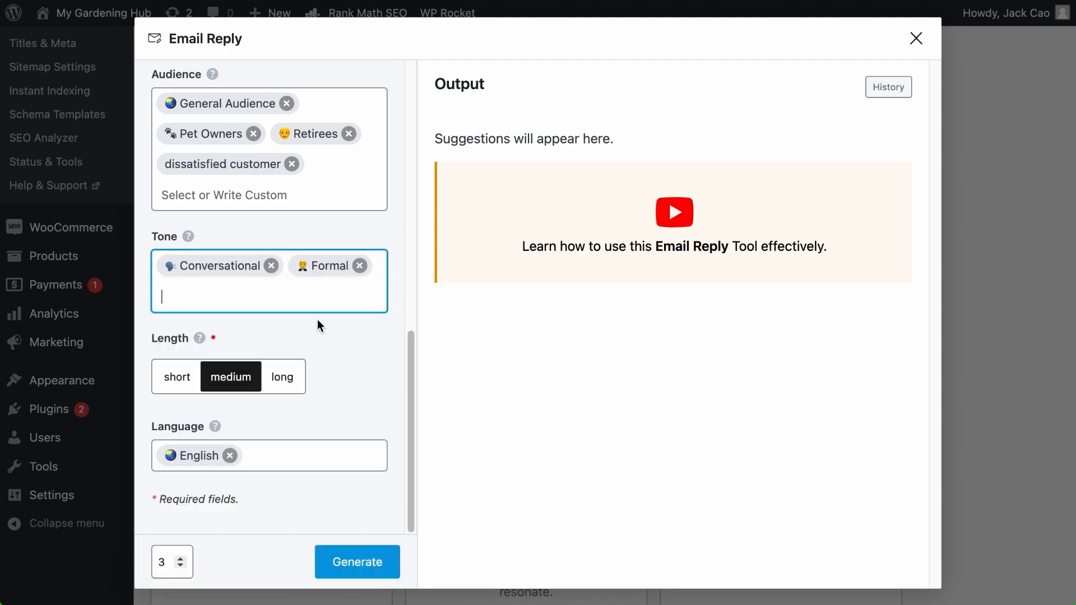
click(268, 296)
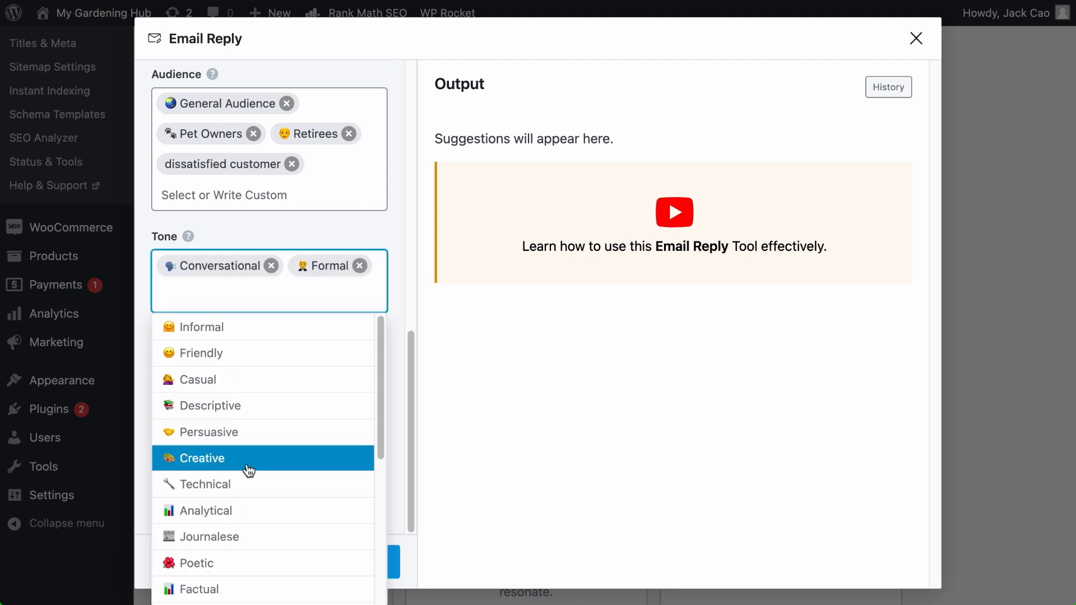
text(Resped)
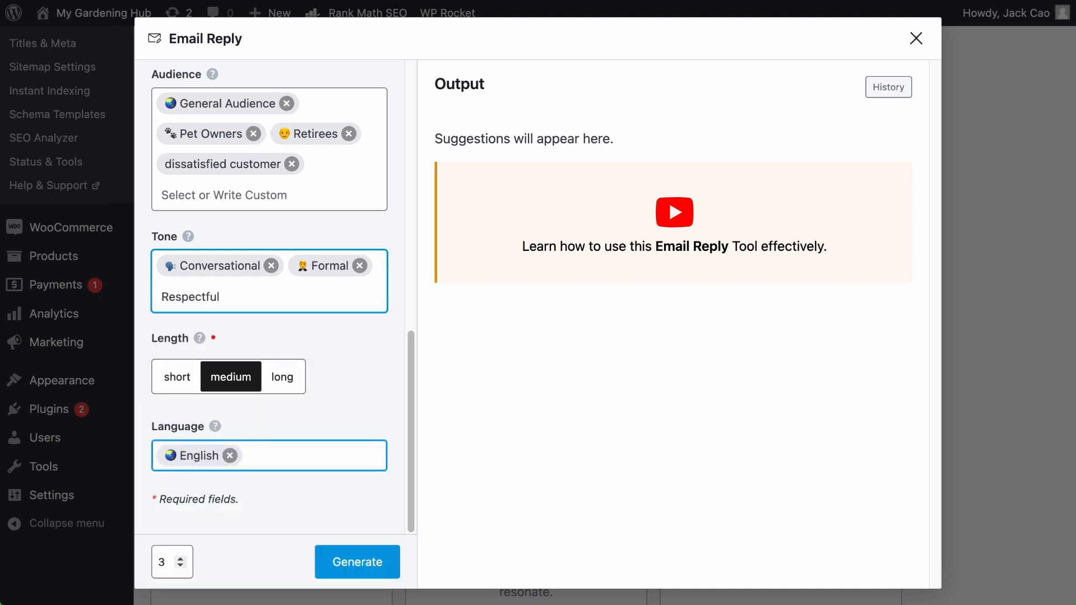
click(189, 296)
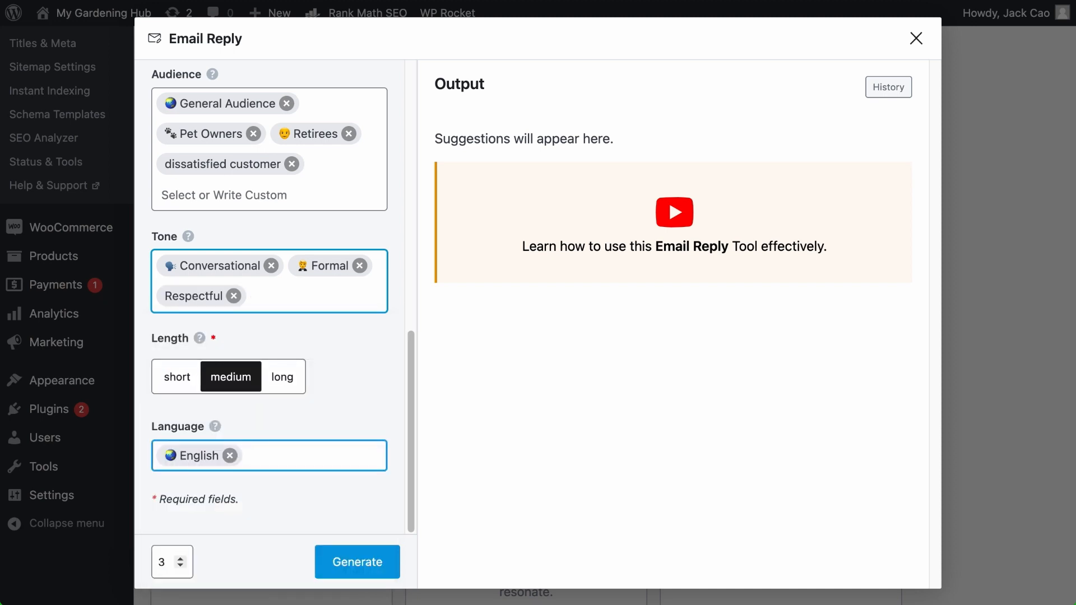
click(309, 296)
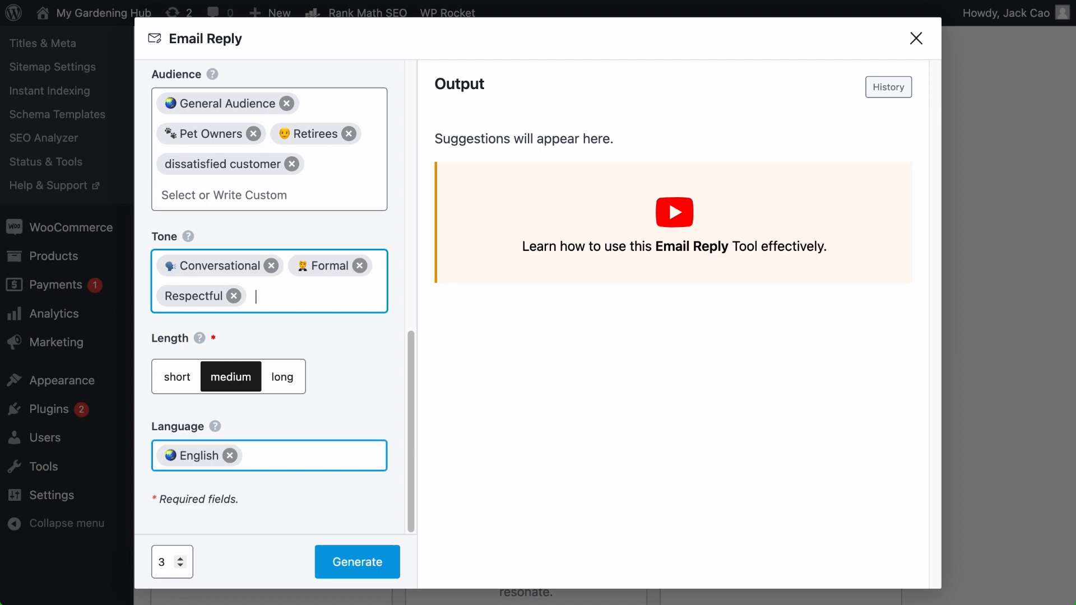
scroll(down, 3)
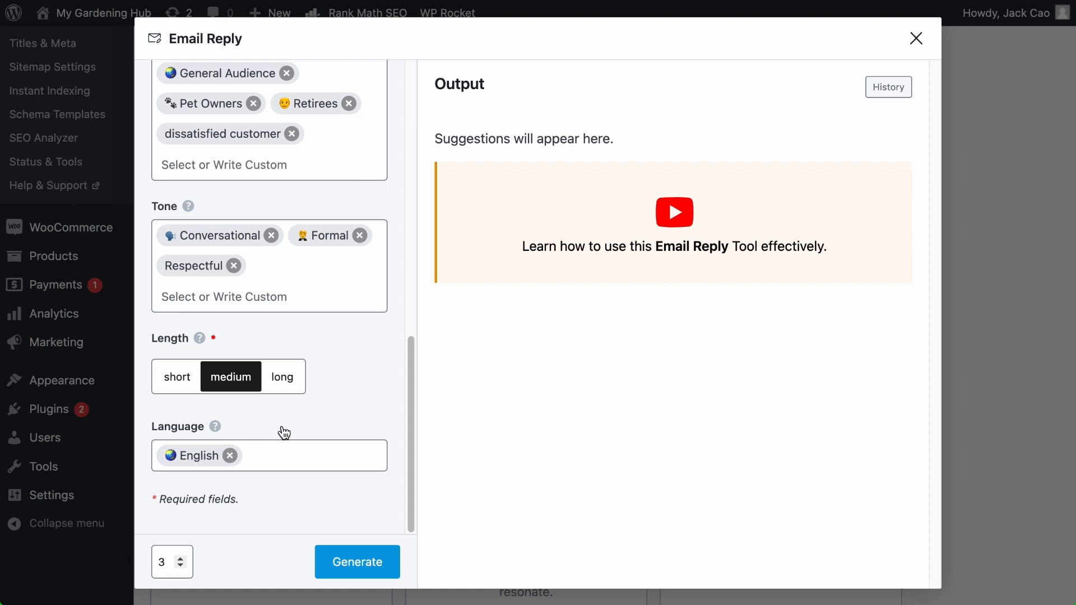
Step: Try short and medium lengths, leaving the reply length set to long
click(176, 377)
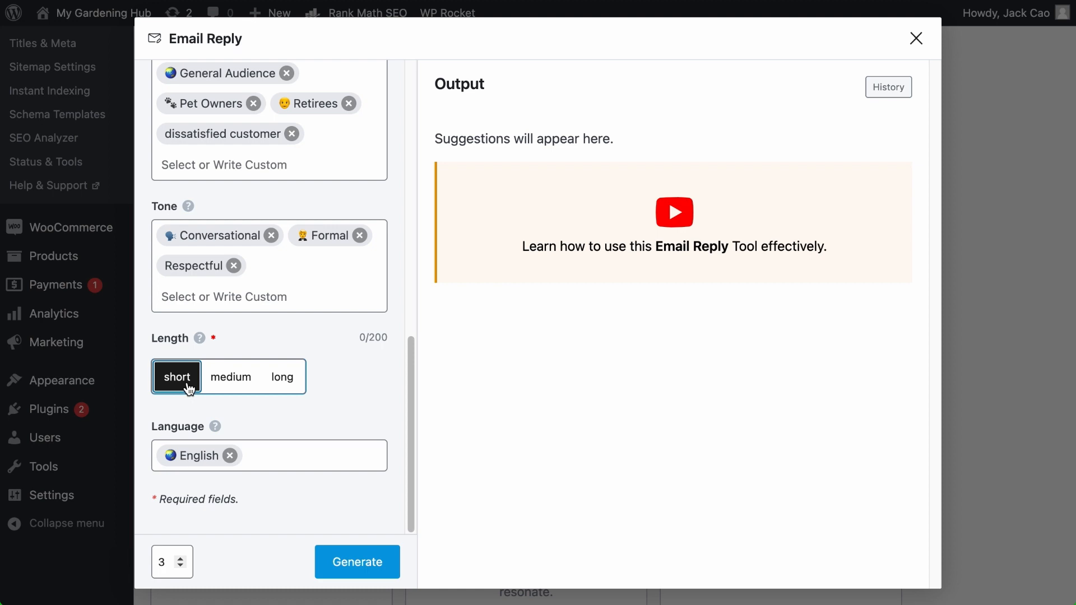
click(230, 377)
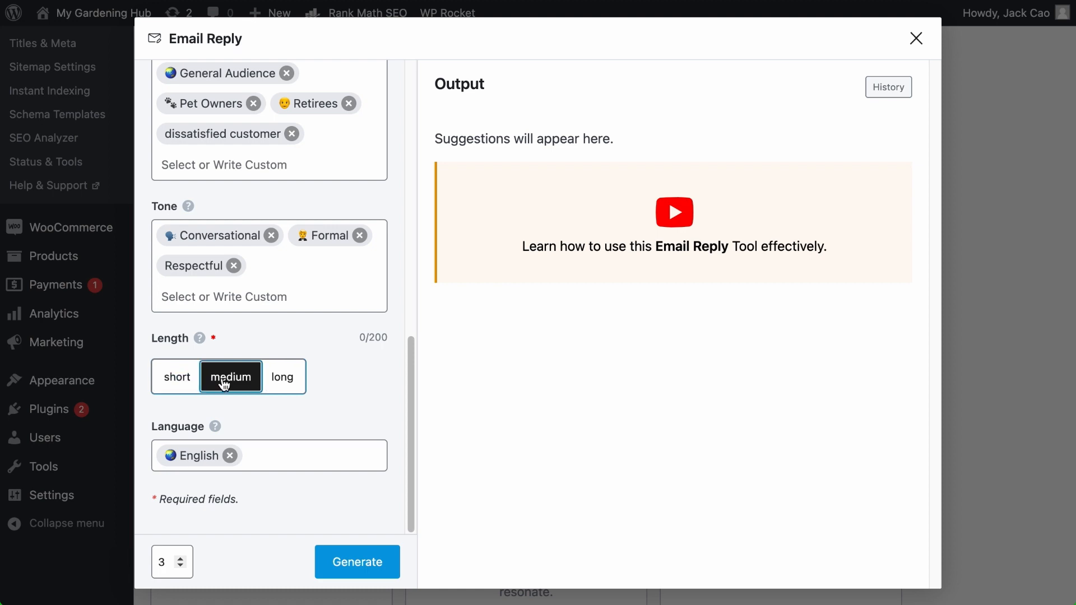
click(281, 377)
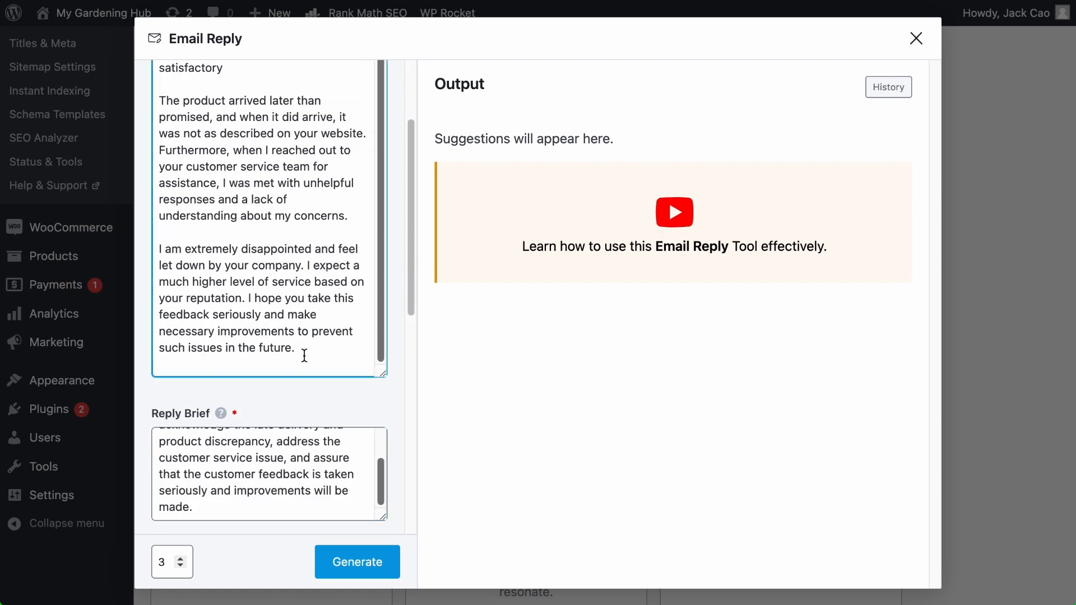
scroll(down, 3)
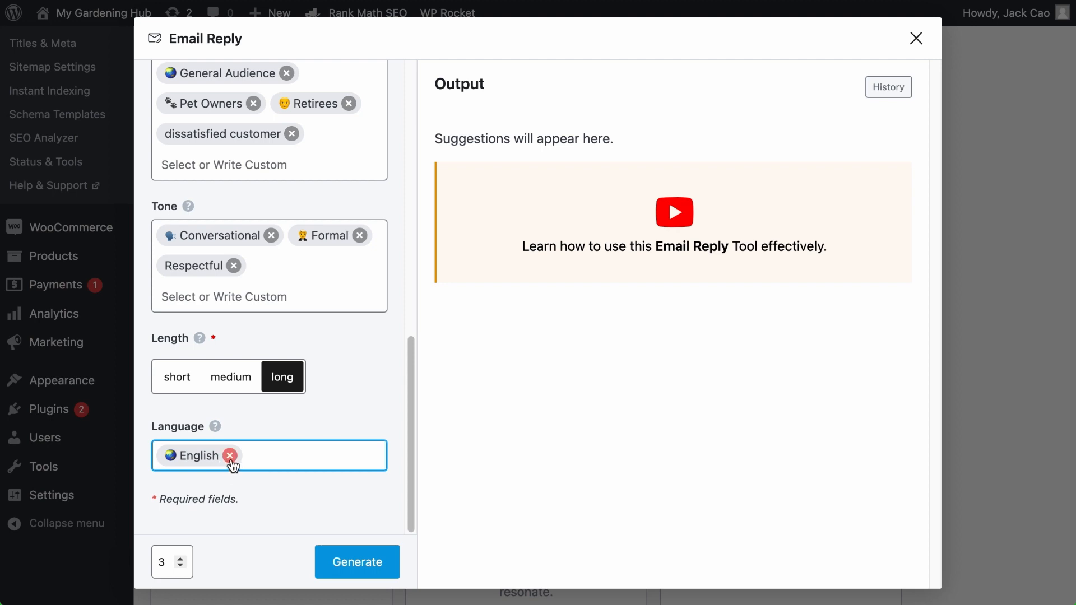
click(268, 455)
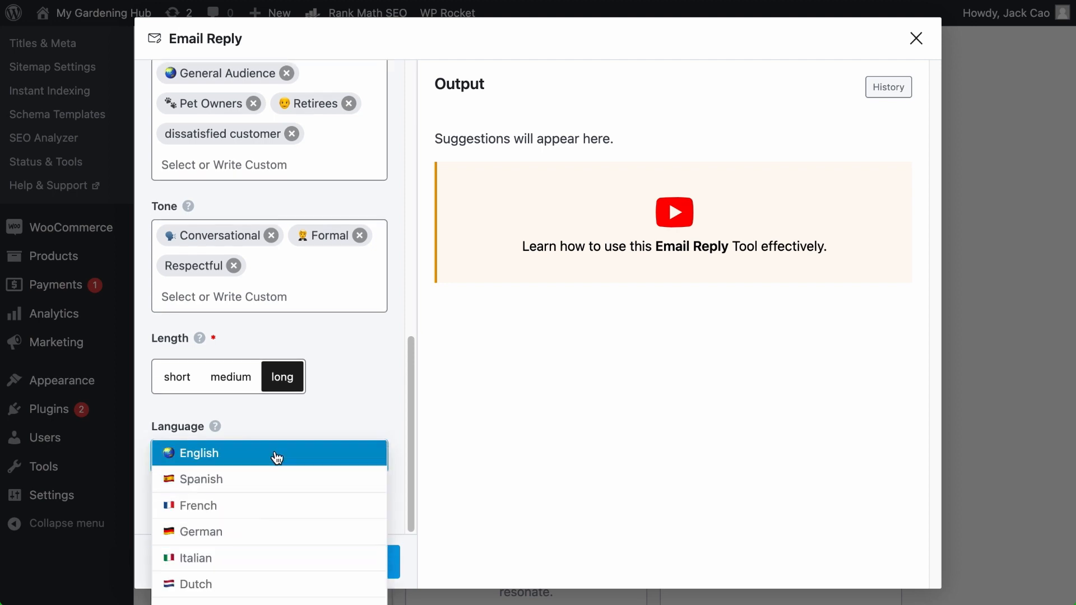
click(199, 453)
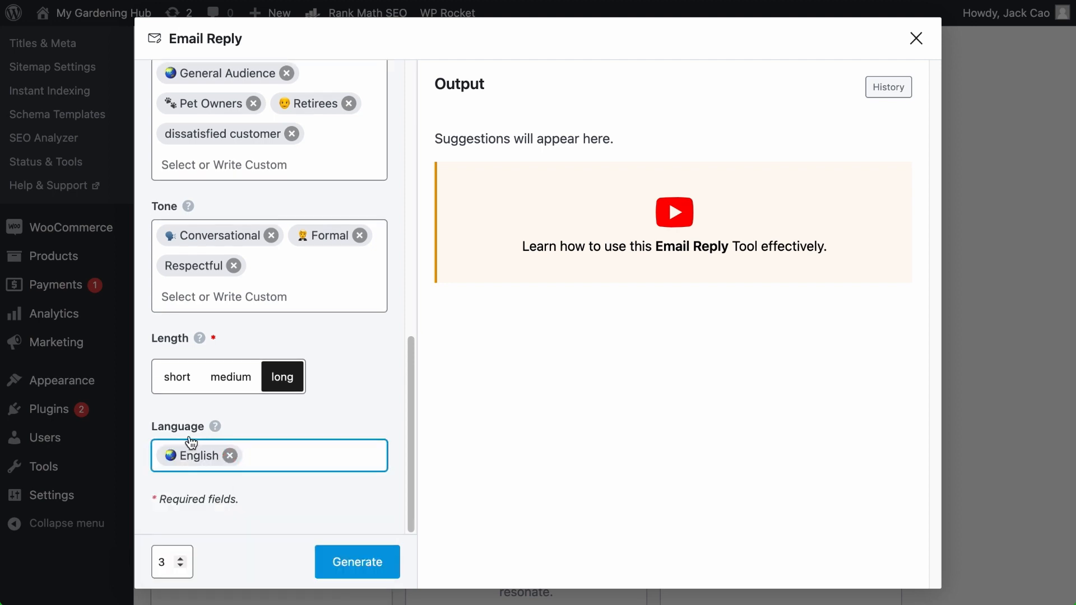
mouse_move(223, 456)
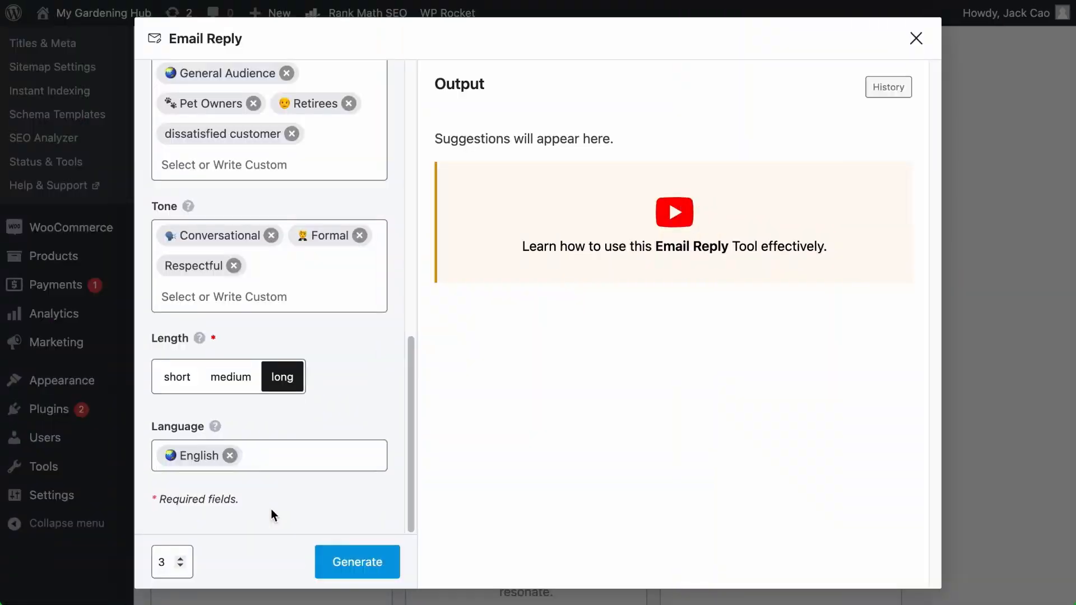
Step: Adjust the output count and generate long, formal, respectful replies
click(171, 562)
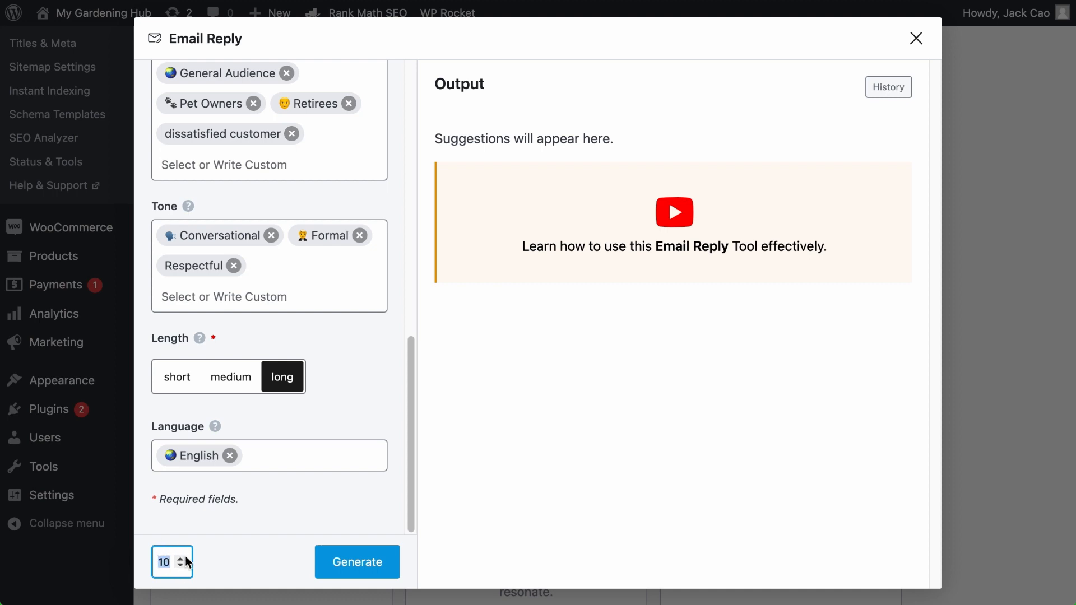
click(357, 561)
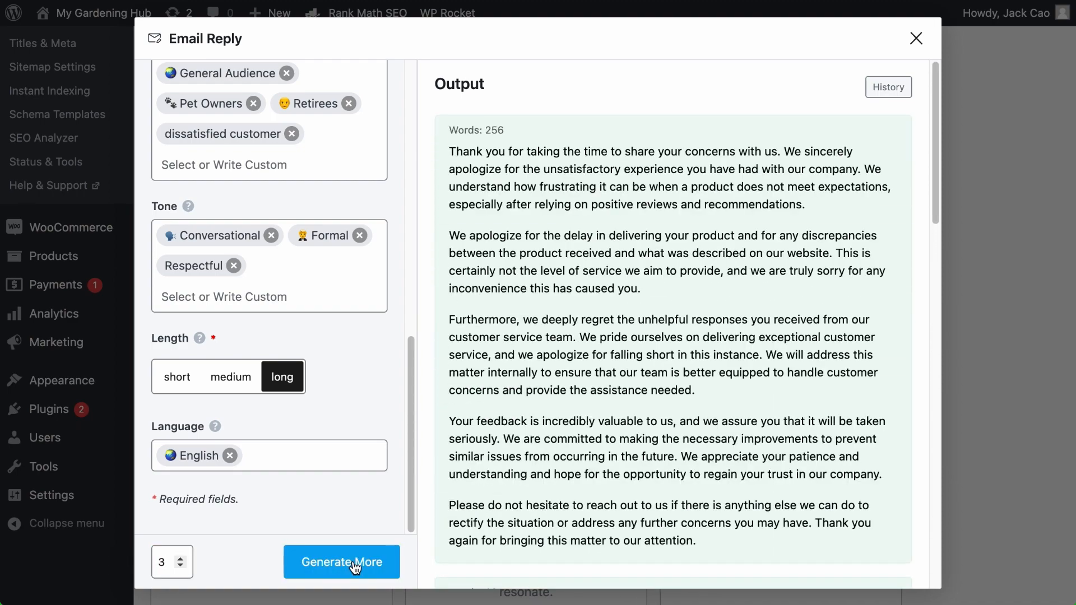
click(341, 563)
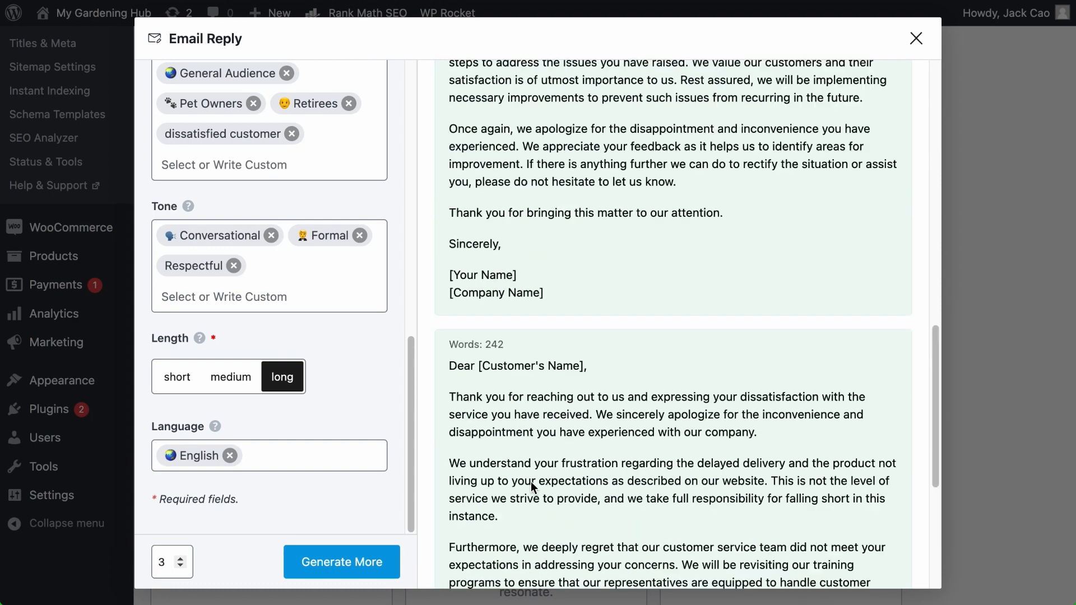
click(341, 562)
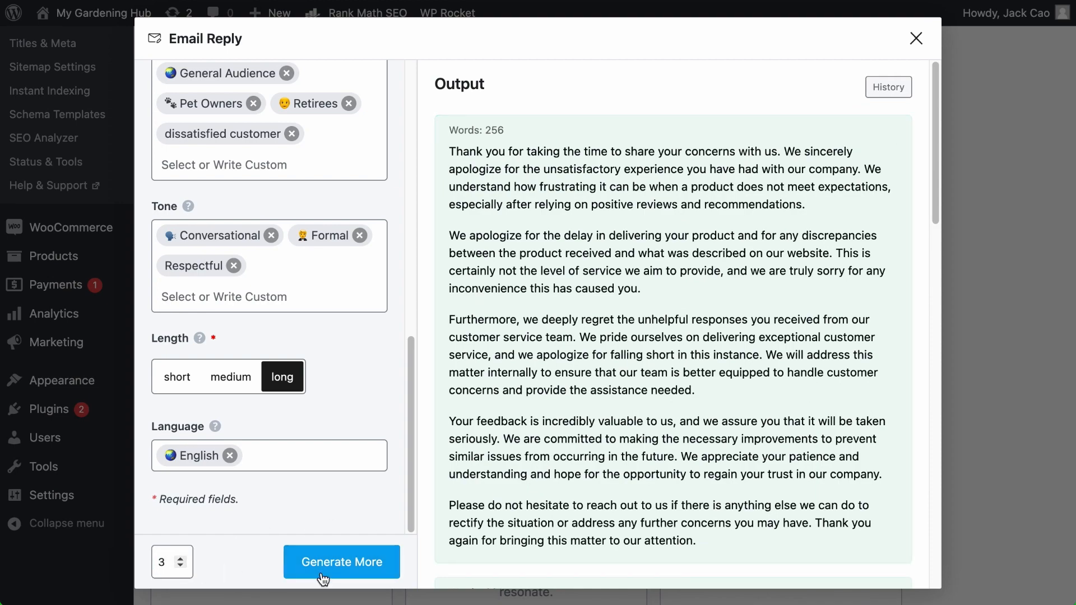
click(341, 563)
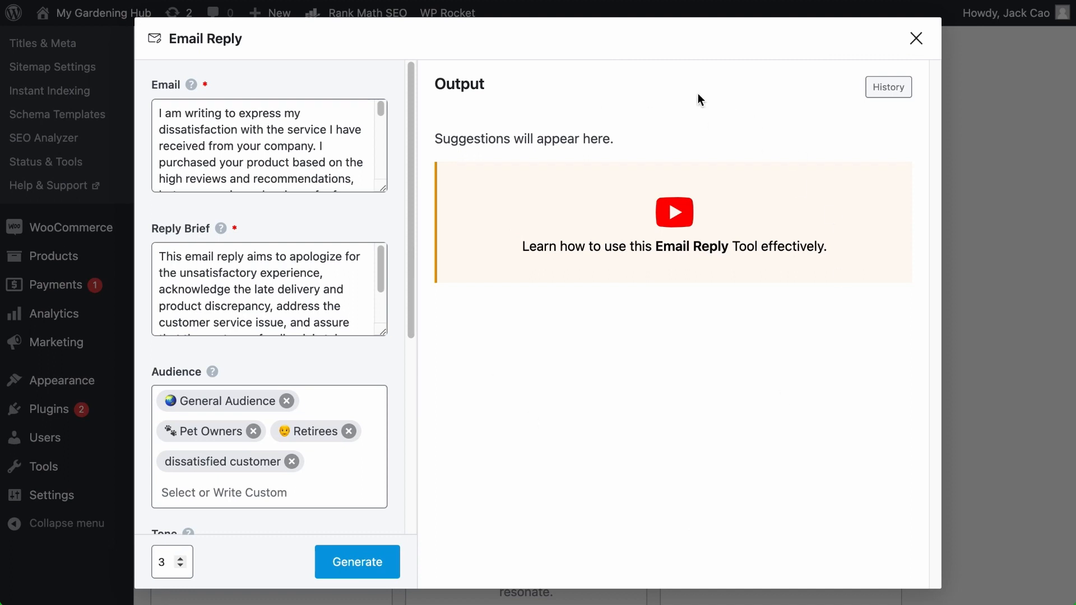
mouse_move(904, 104)
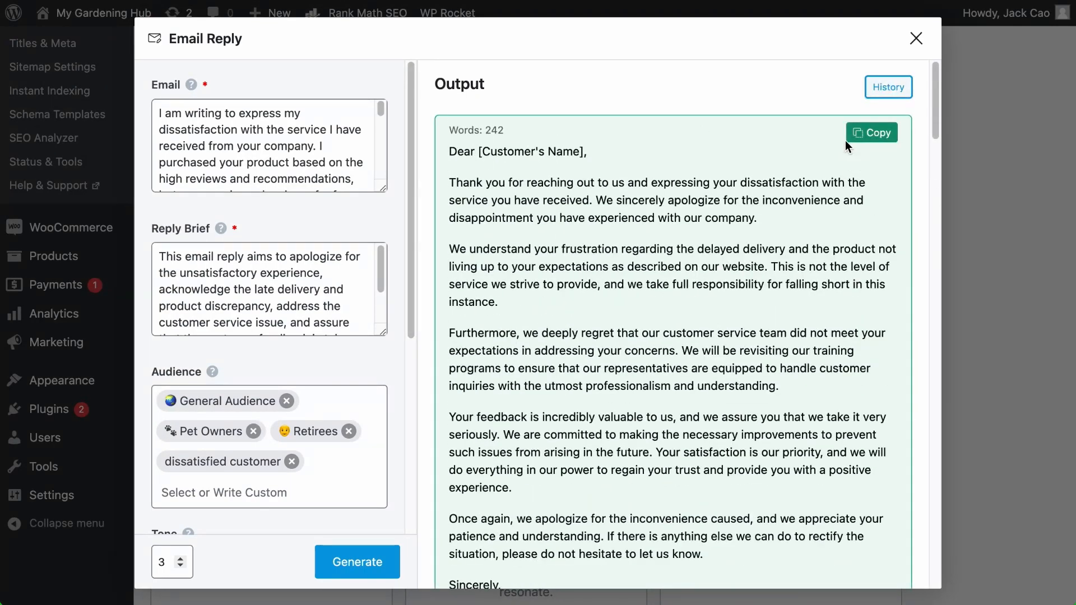
Step: Open the Email Reply History to view previously generated replies
click(915, 39)
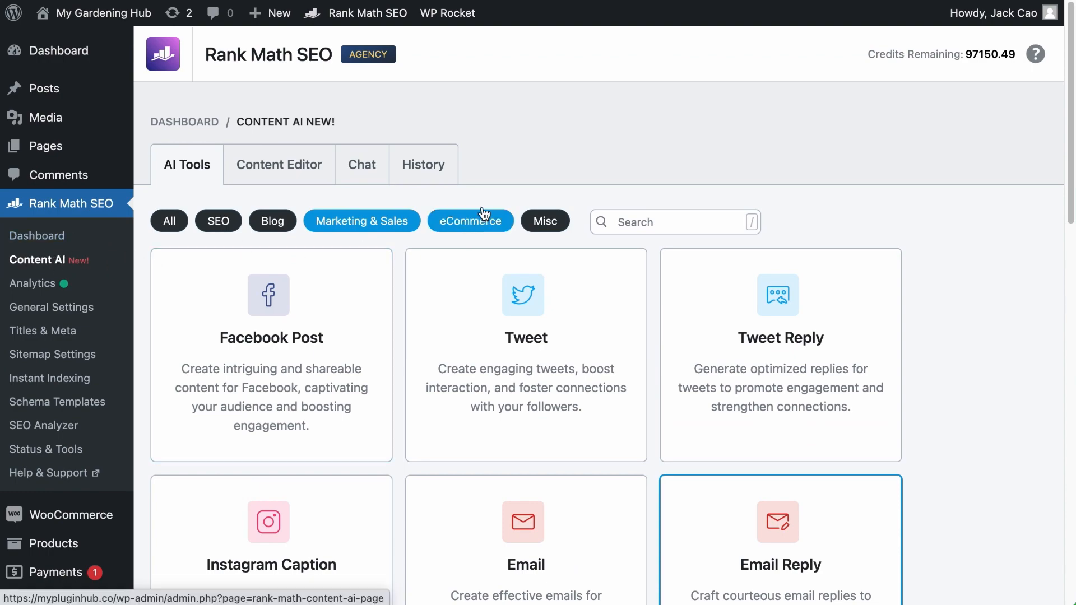
Step: Review the saved Email_Reply entries in AI History, then start a blank Email Reply form
click(423, 164)
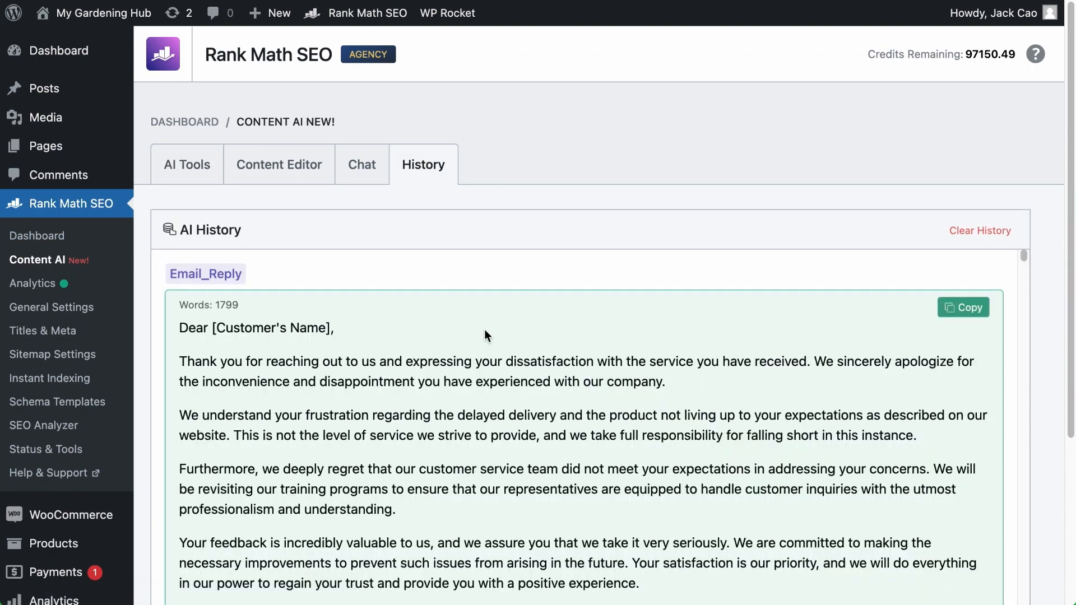
scroll(down, 3)
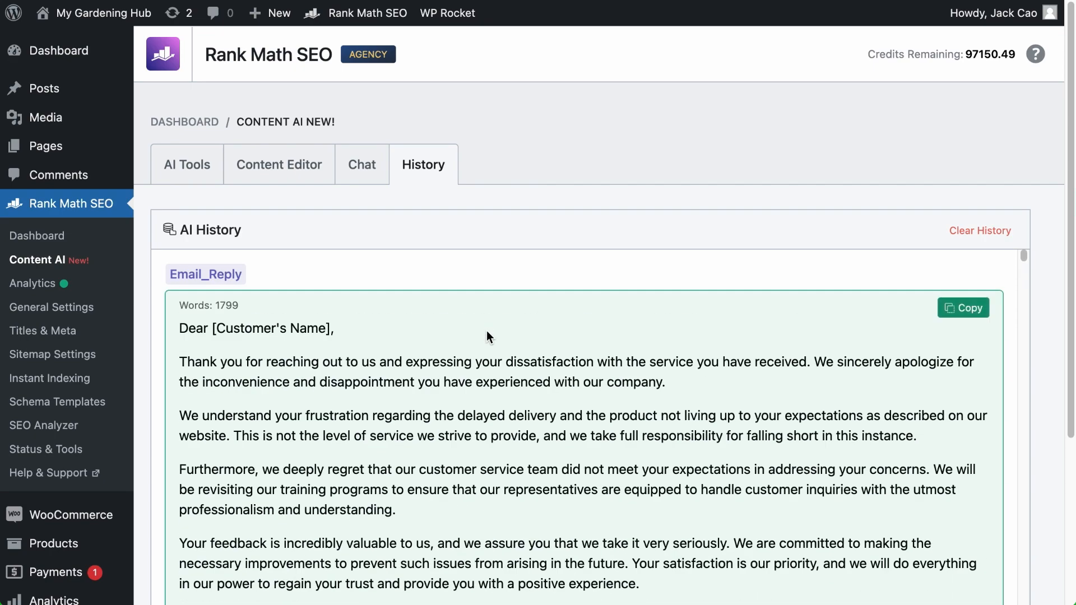
click(205, 274)
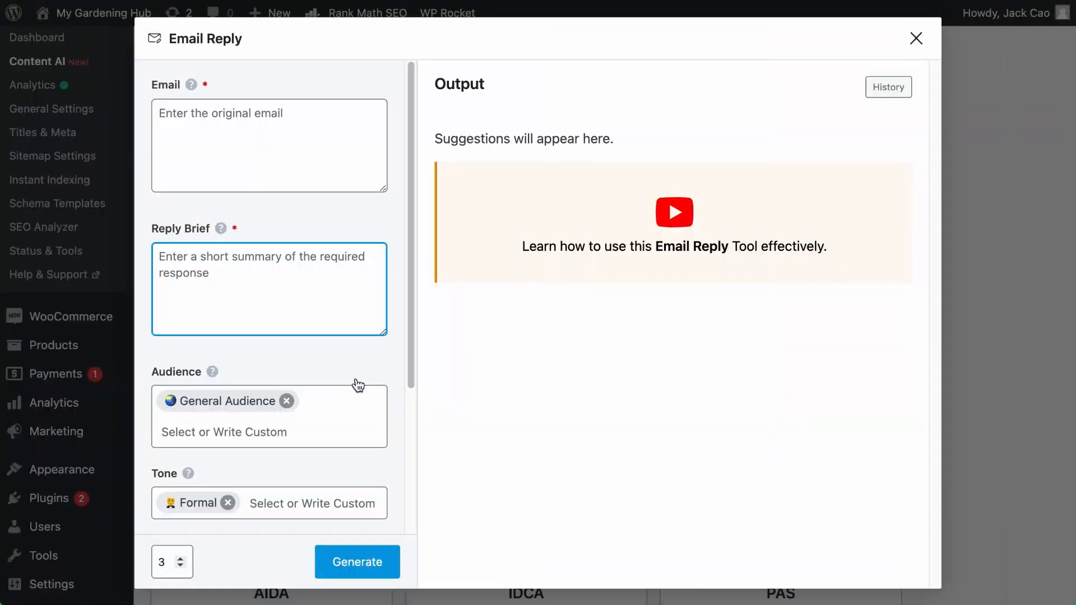
Step: Scroll down while moving from the Email Reply form to the WordPress Dashboard
scroll(down, 3)
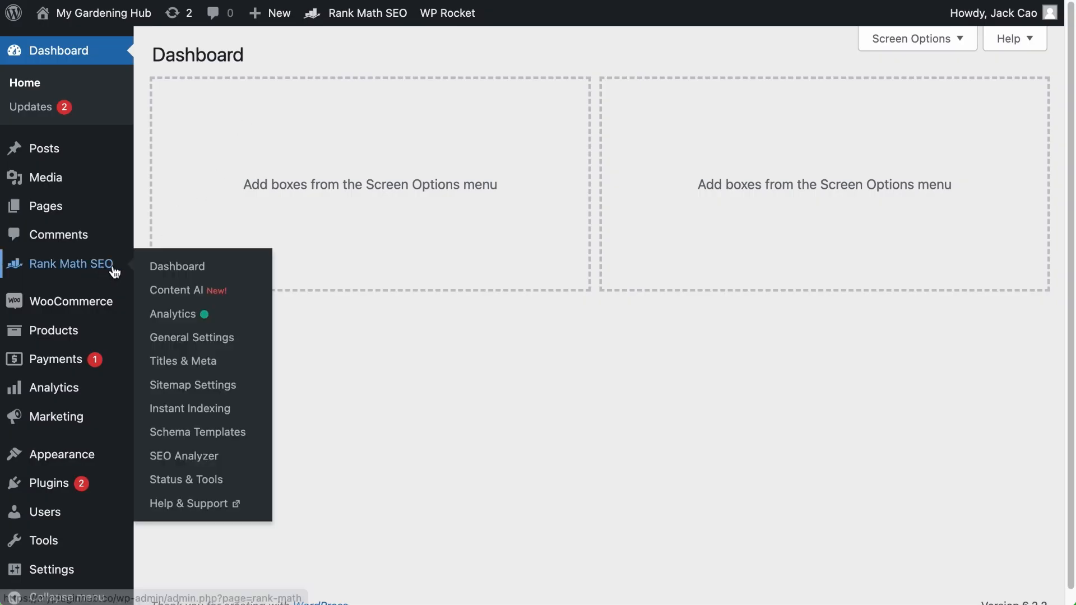
Step: Open Rank Math's Content AI settings and scroll through the Worldwide, Formal, General Audience, English defaults
click(192, 337)
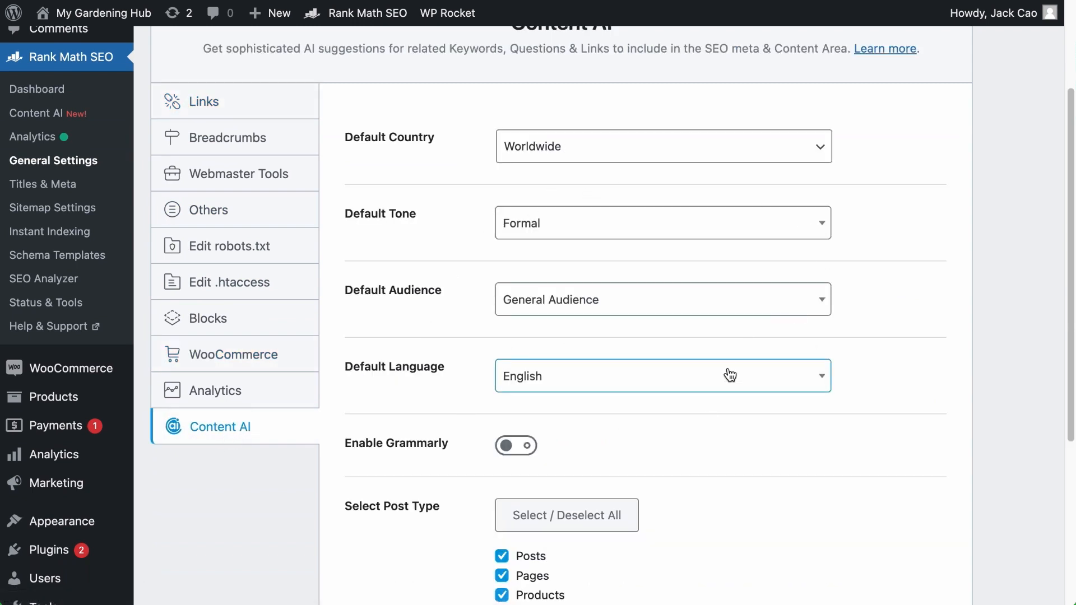
scroll(down, 3)
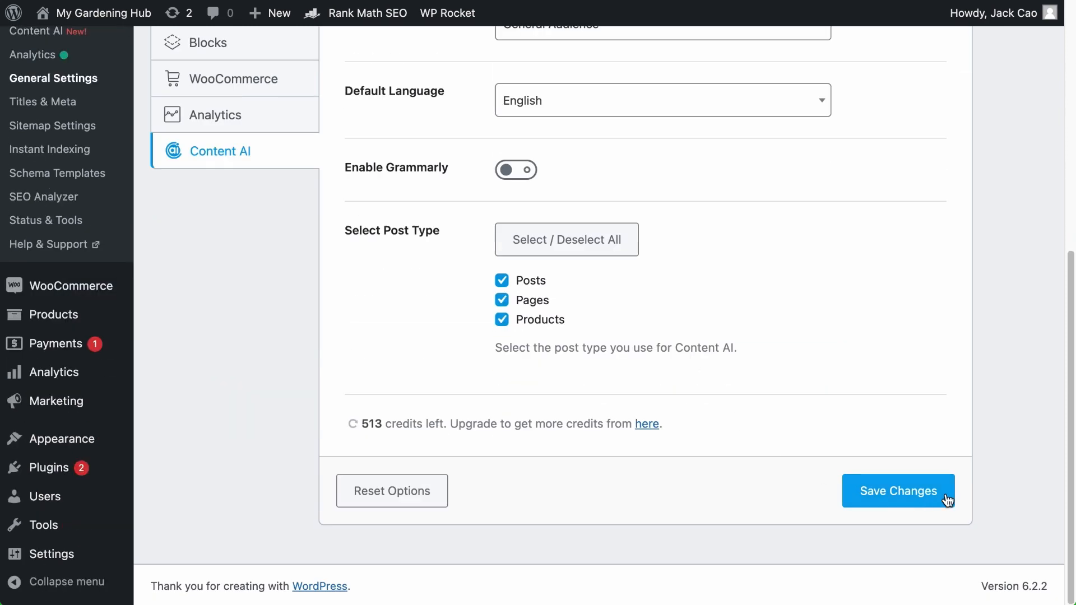